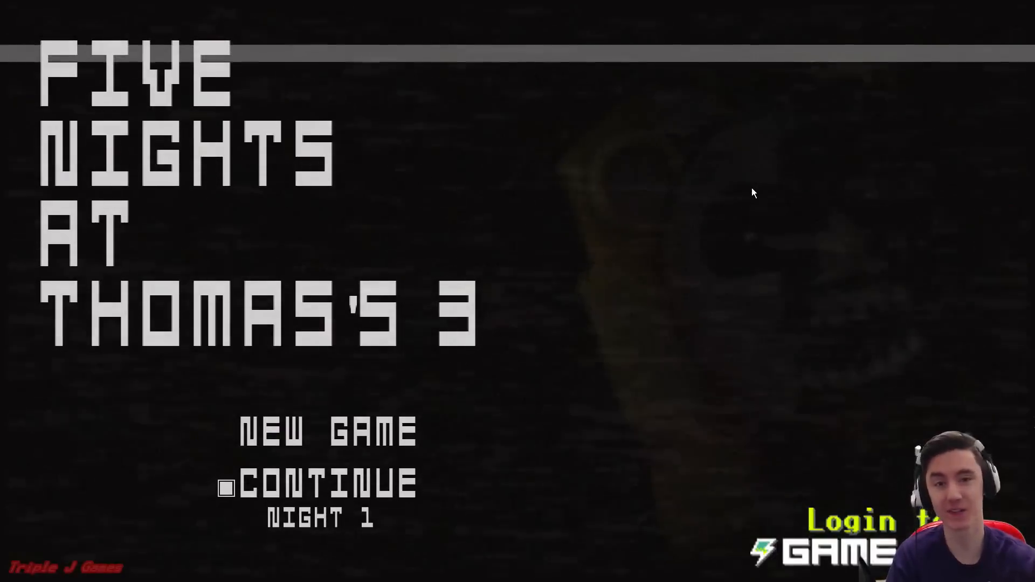
{"action": "mouse_move", "coordinate": [389, 380]}
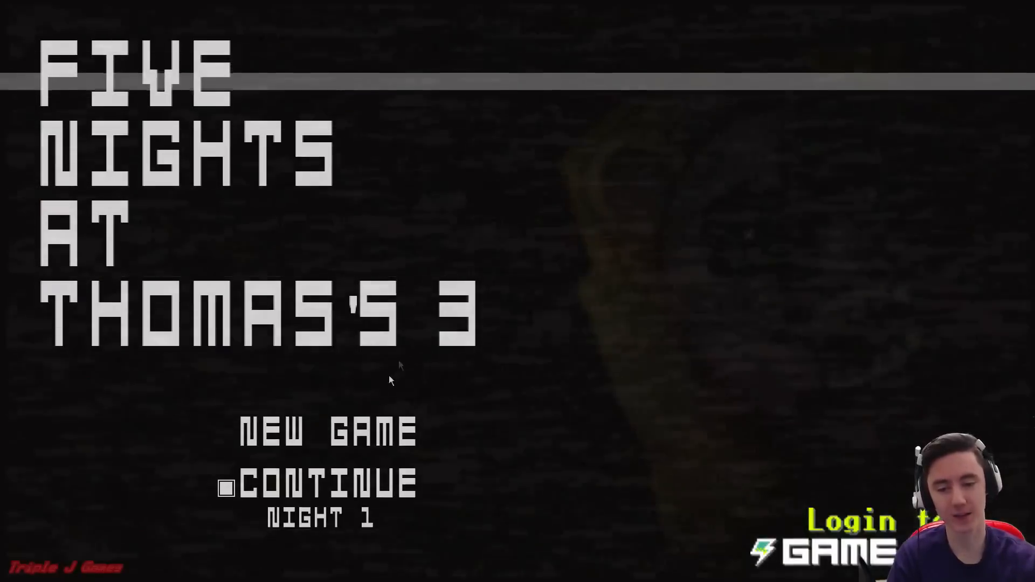
Continue the saved game from the title screen so Night 1 starts at 12 AM.
{"action": "left_click", "coordinate": [326, 432]}
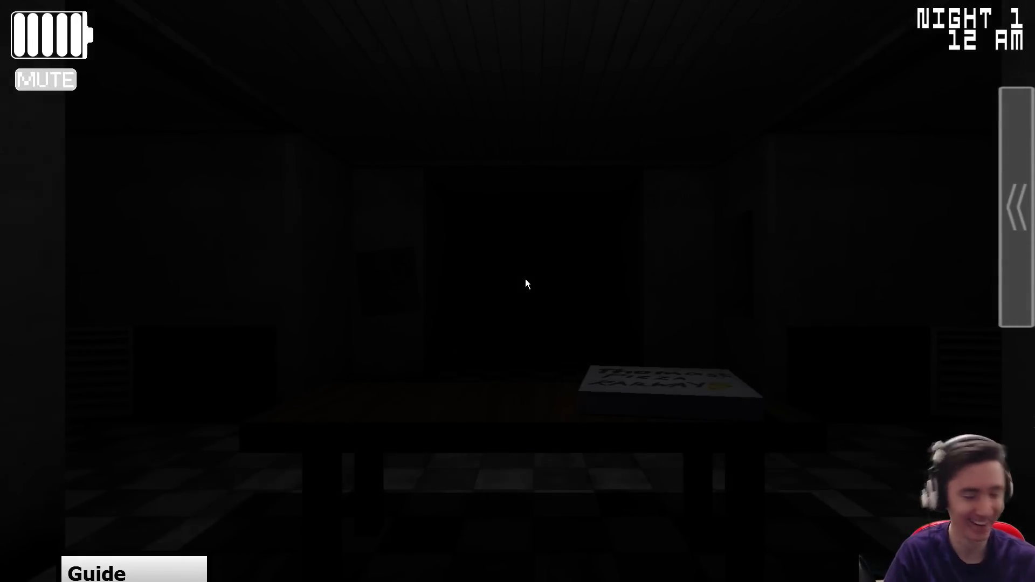
{"action": "mouse_move", "coordinate": [757, 351]}
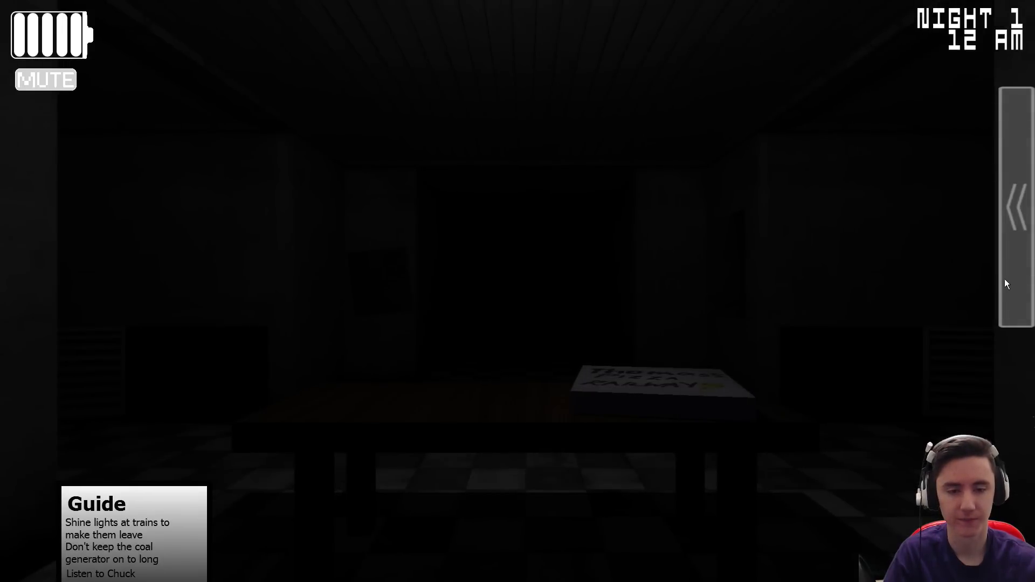
Raise the monitor and check the Party Room 2, Left Vent and Right Vent cameras.
{"action": "left_click", "coordinate": [1017, 208]}
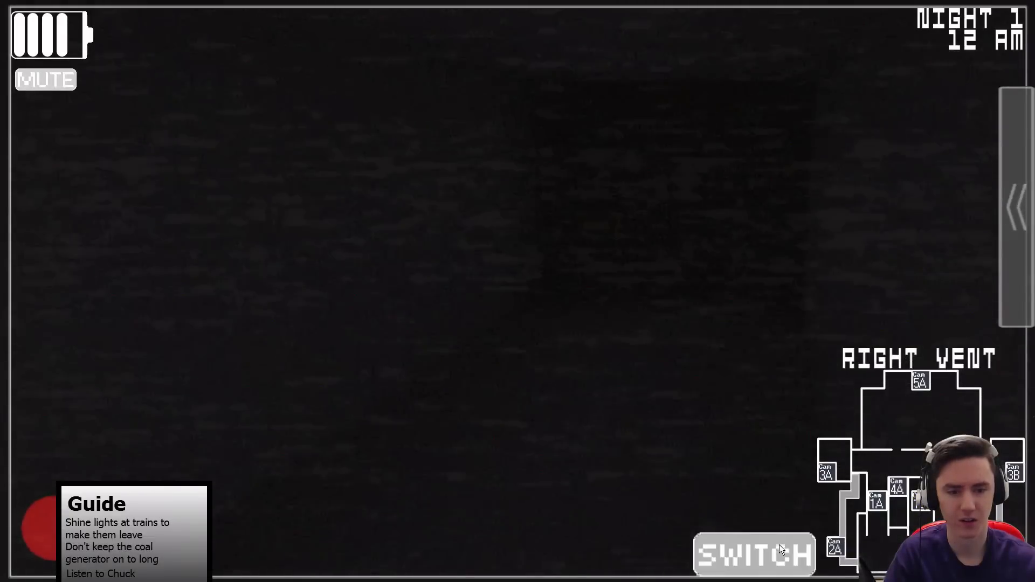
{"action": "left_click", "coordinate": [755, 553]}
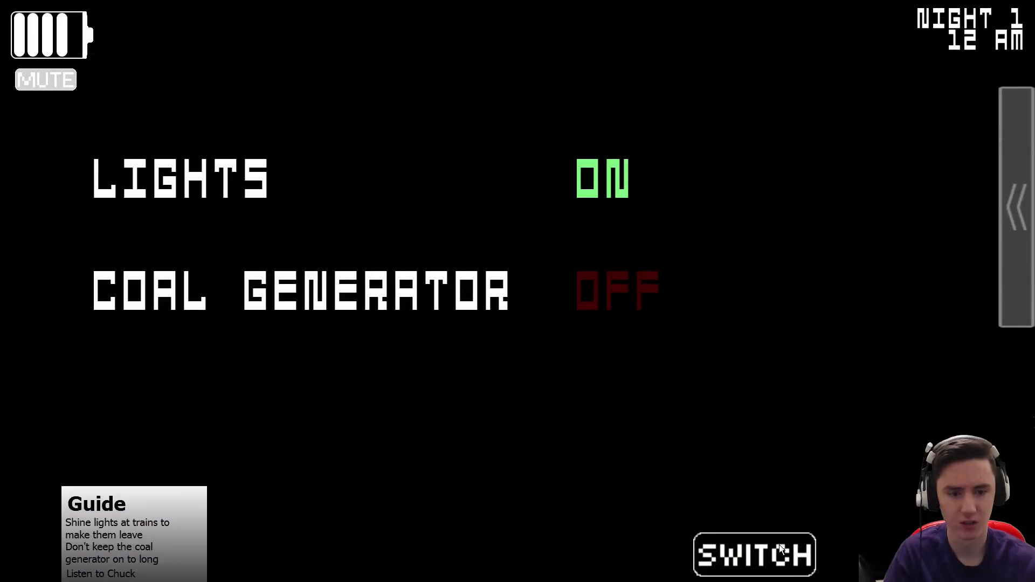
{"action": "left_click", "coordinate": [754, 554]}
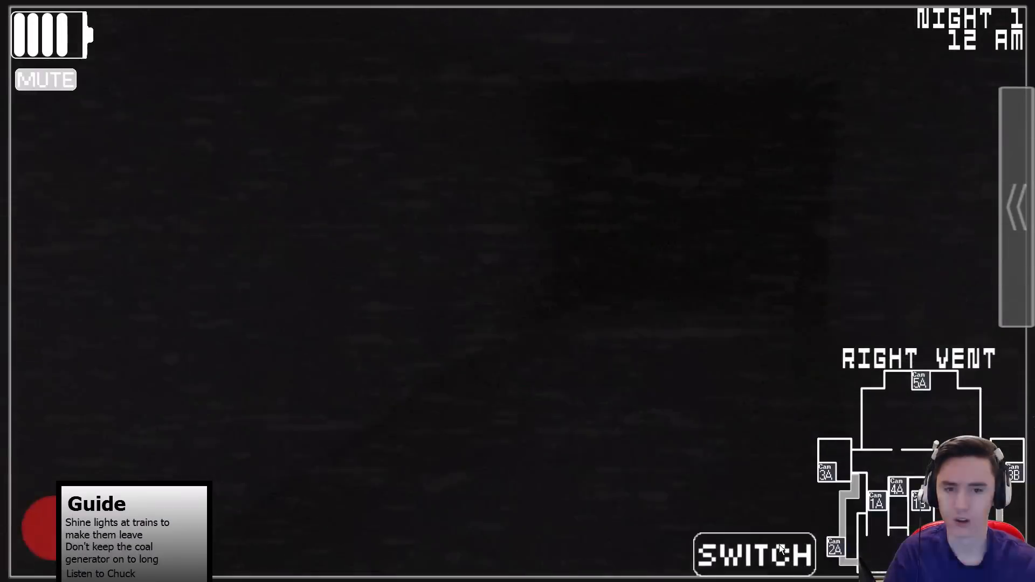
{"action": "left_click", "coordinate": [754, 553]}
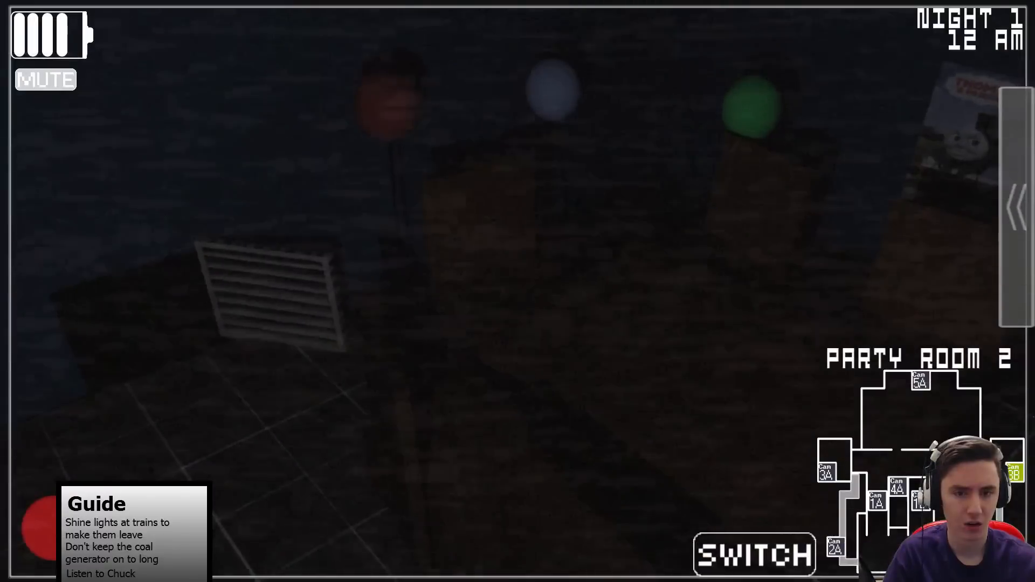
{"action": "left_click", "coordinate": [753, 553]}
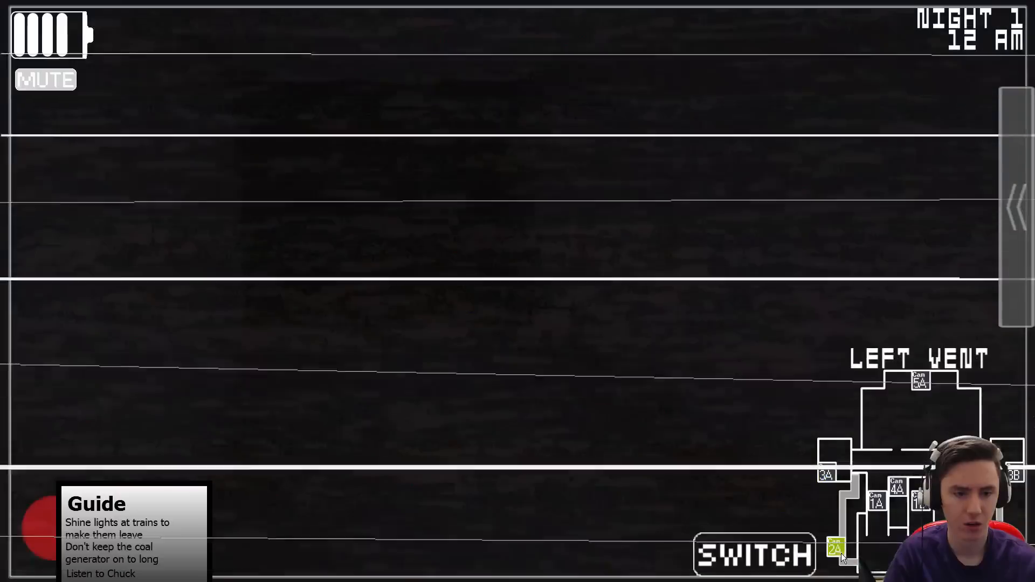
{"action": "left_click", "coordinate": [837, 548]}
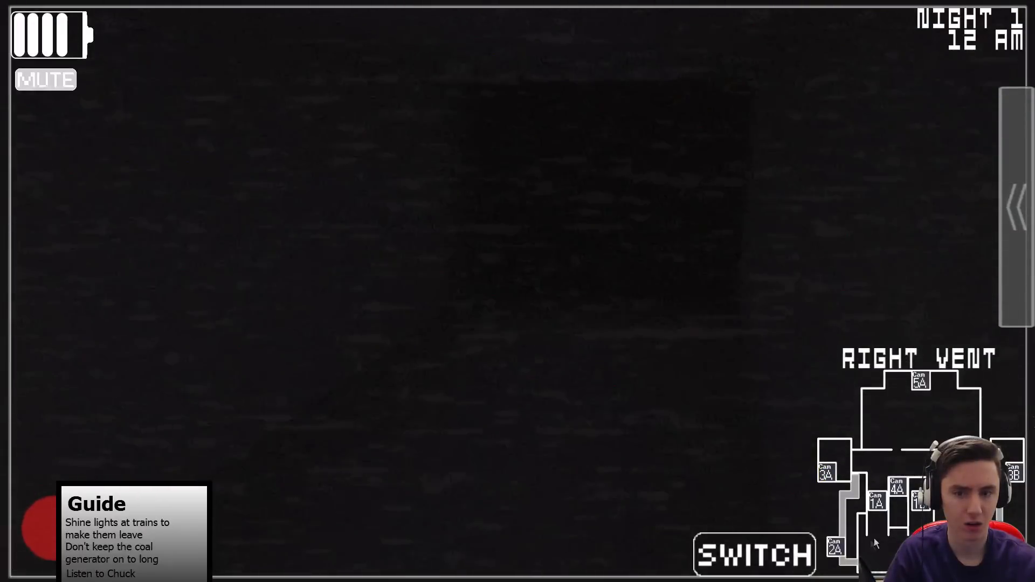
Run the coal generator, check Party Room 1 and Right Vent, switch it off and lower the monitor.
{"action": "left_click", "coordinate": [754, 553]}
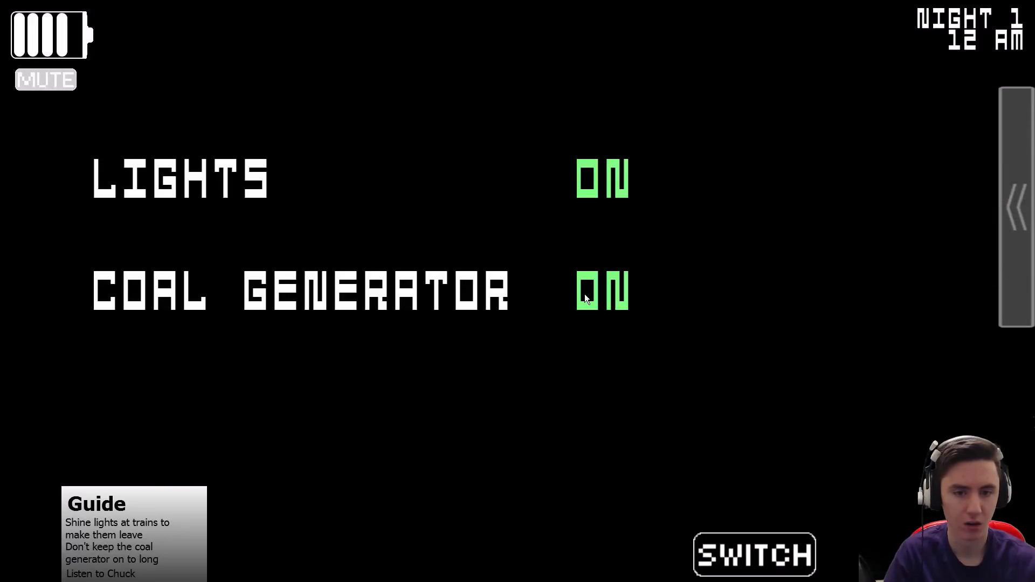
{"action": "mouse_move", "coordinate": [587, 304]}
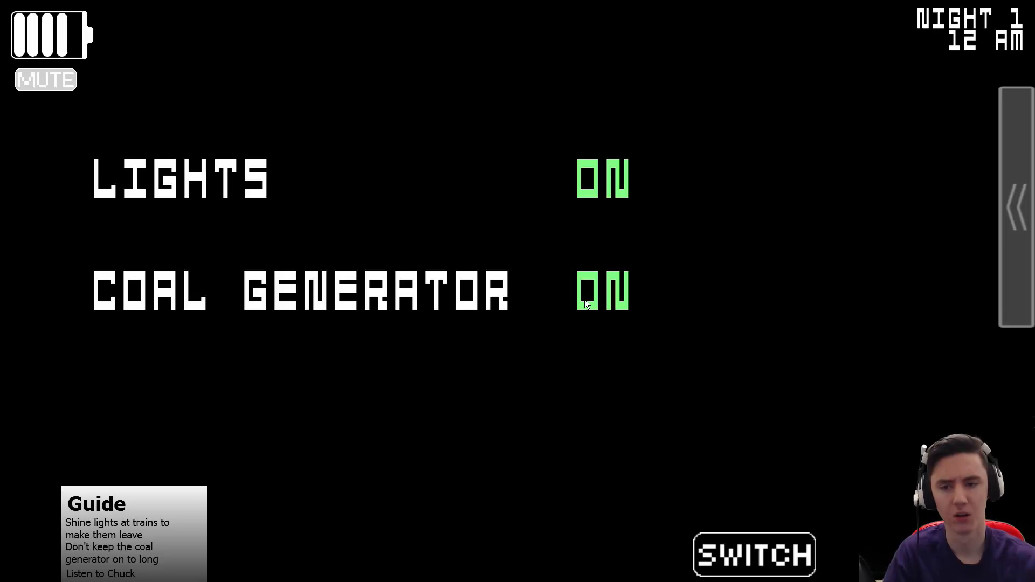
{"action": "mouse_move", "coordinate": [721, 377]}
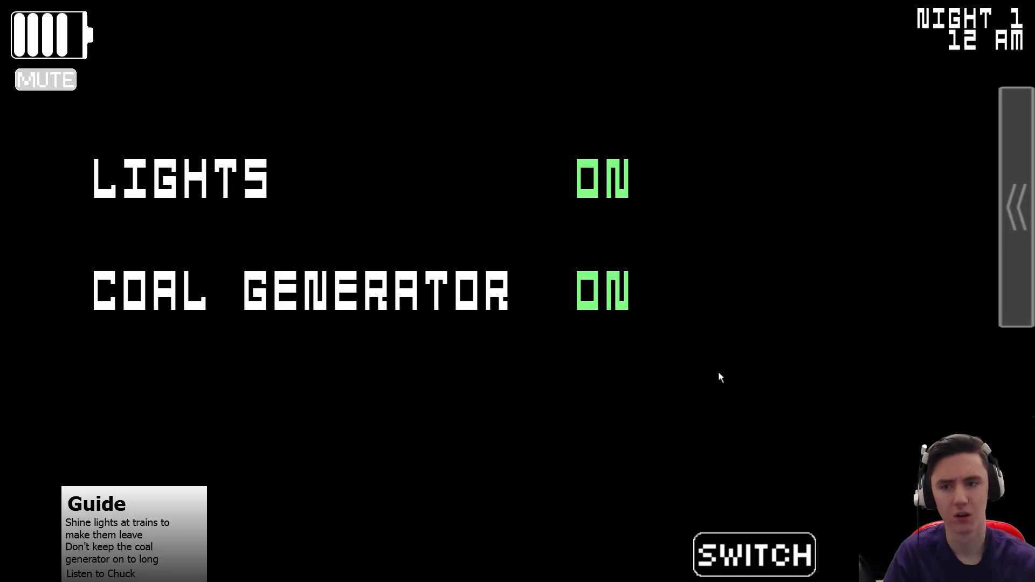
{"action": "mouse_move", "coordinate": [621, 308]}
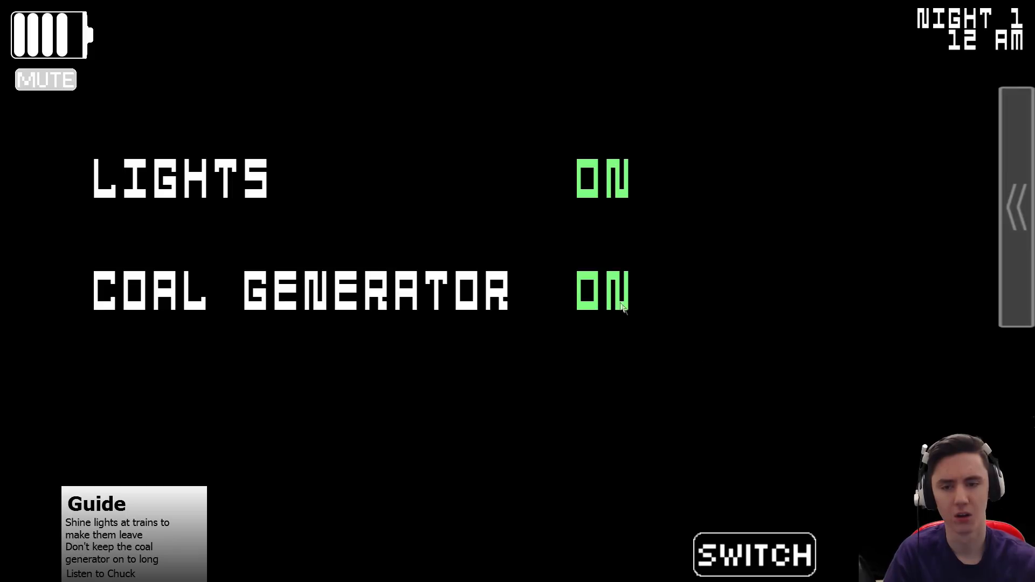
{"action": "left_click", "coordinate": [754, 555]}
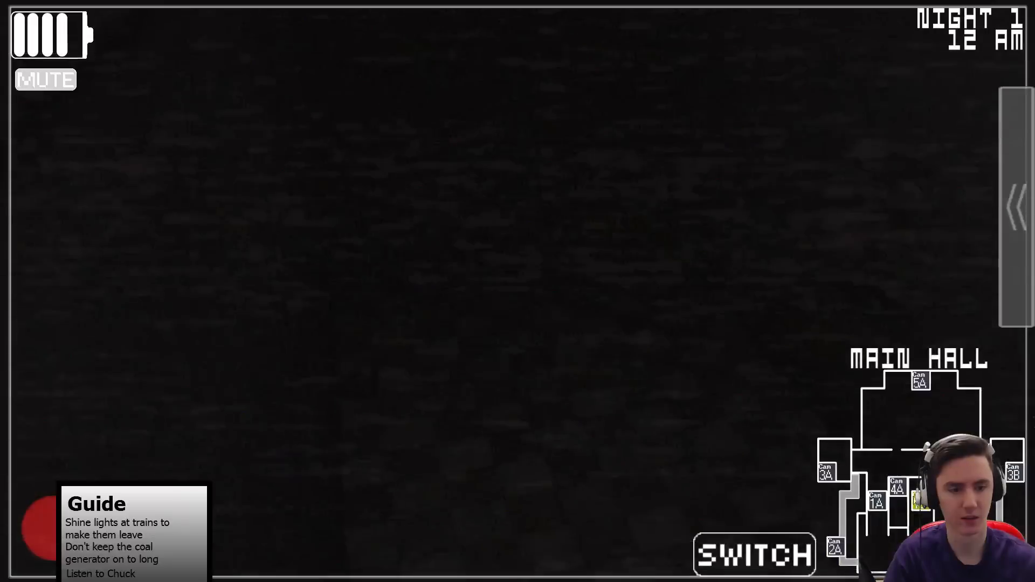
{"action": "left_click", "coordinate": [827, 469]}
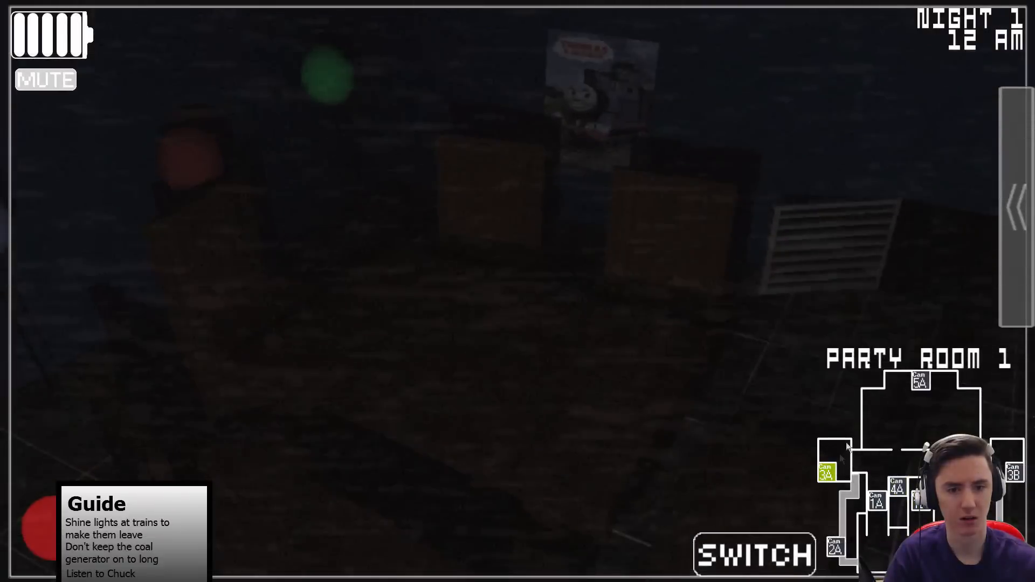
{"action": "left_click", "coordinate": [919, 382]}
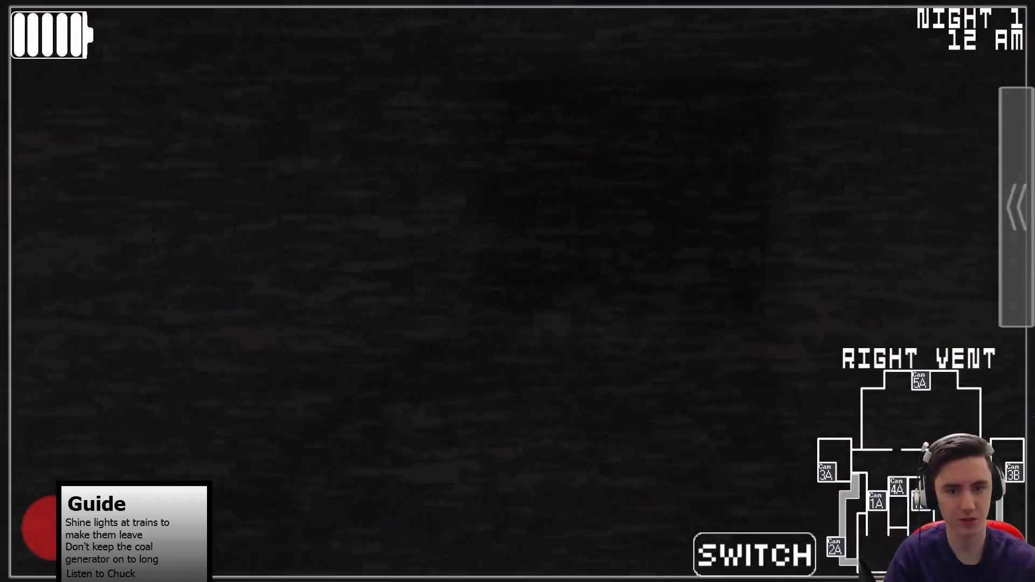
{"action": "left_click", "coordinate": [753, 553]}
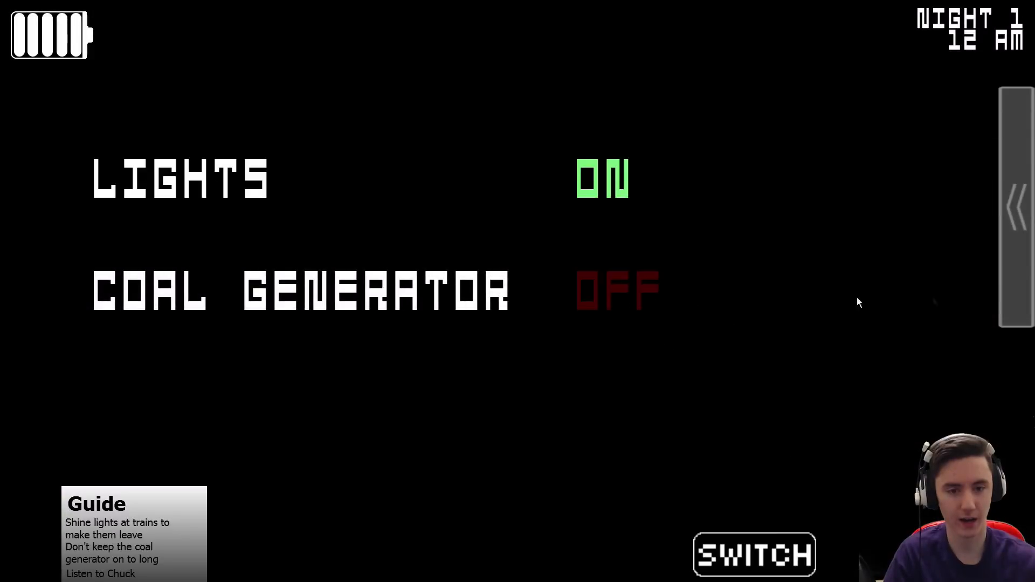
{"action": "left_click", "coordinate": [754, 554]}
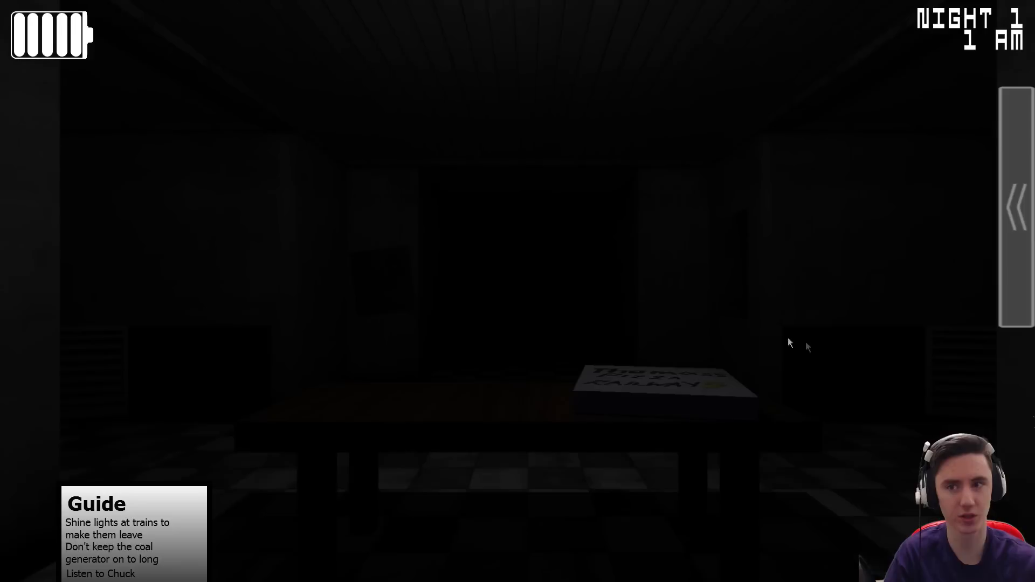
{"action": "mouse_move", "coordinate": [613, 313]}
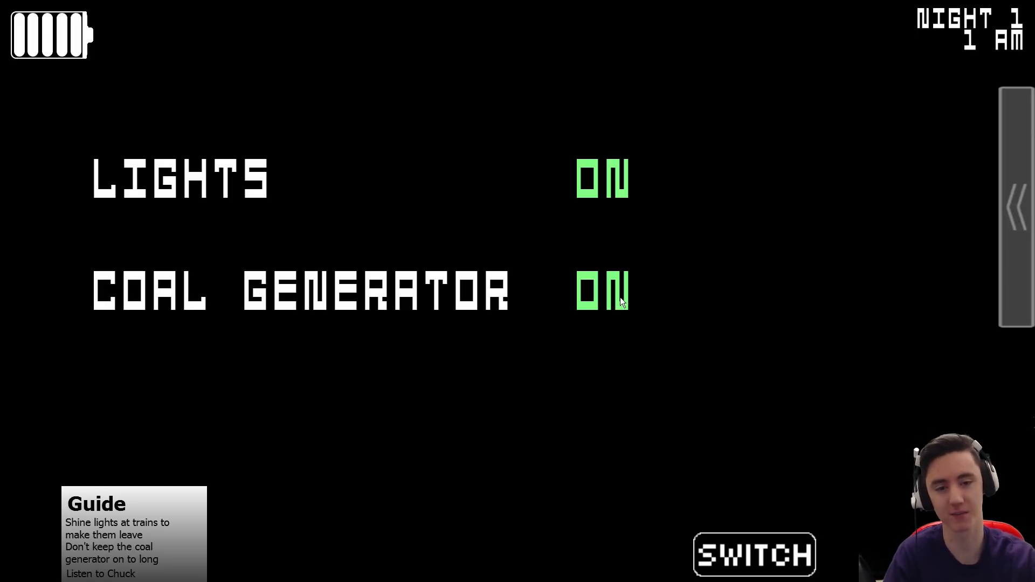
Run the coal generator with lights on until 2 AM, then lower the monitor.
{"action": "left_click", "coordinate": [754, 554]}
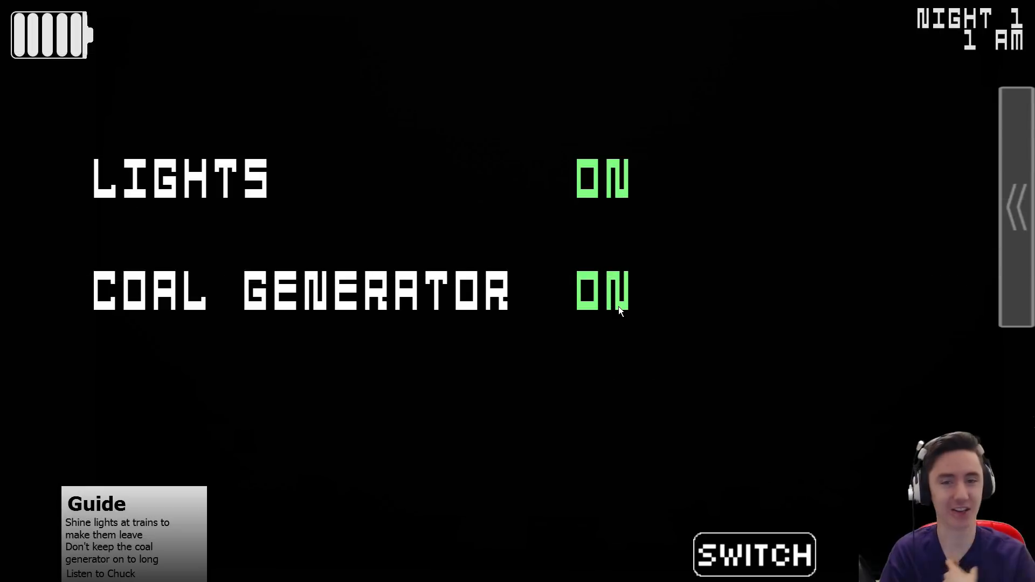
{"action": "left_click", "coordinate": [754, 553]}
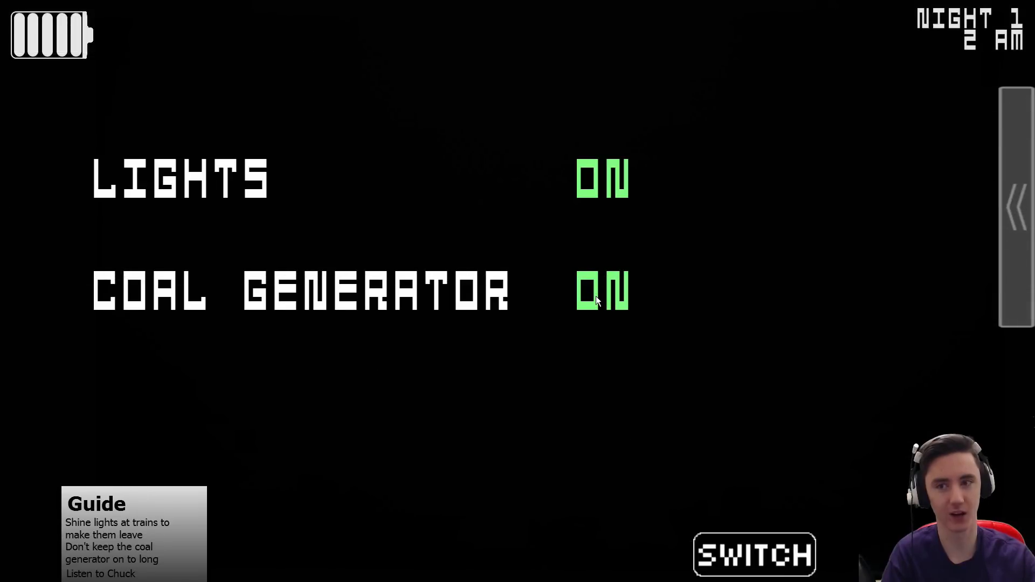
{"action": "left_click", "coordinate": [754, 554]}
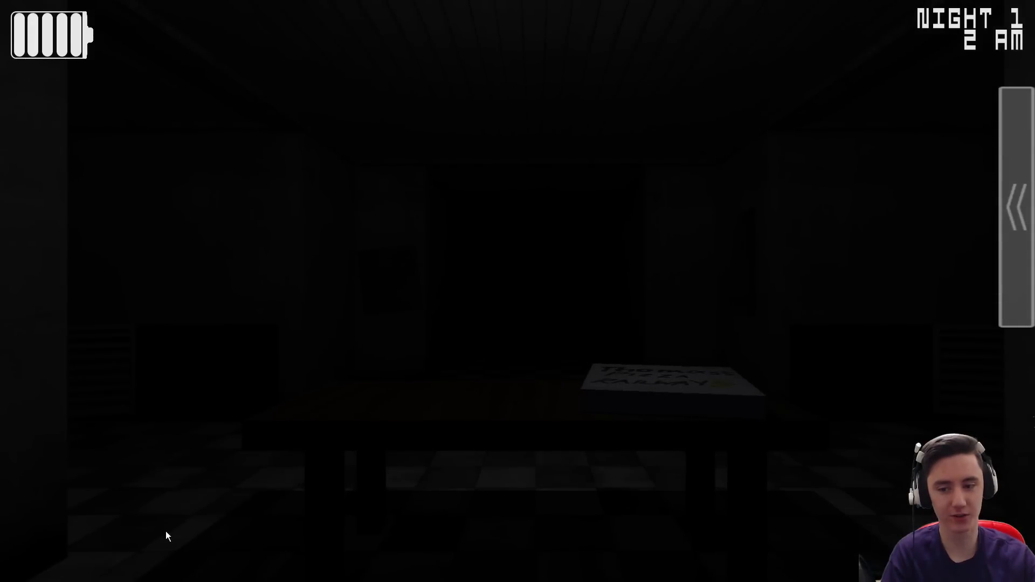
{"action": "mouse_move", "coordinate": [797, 284]}
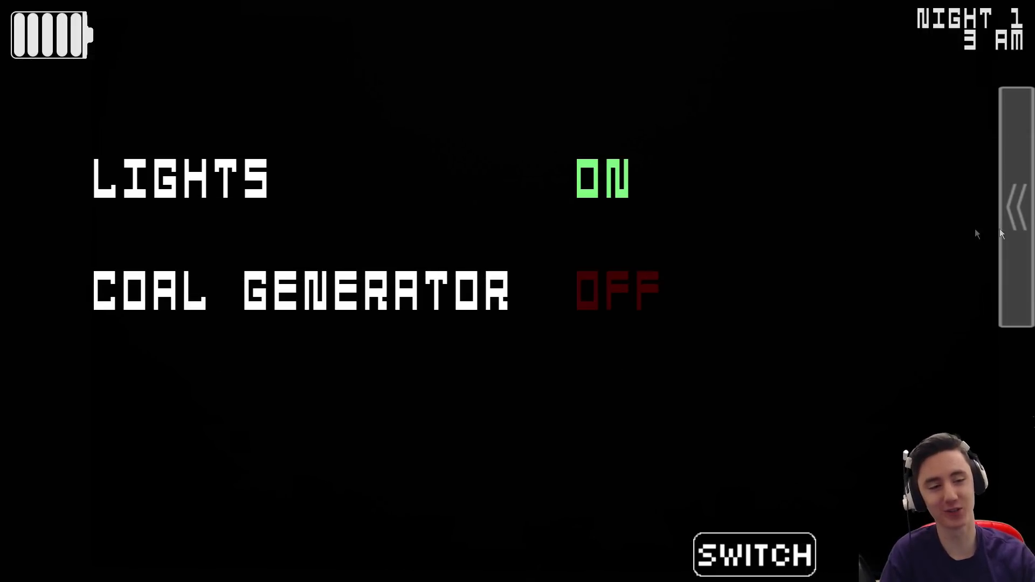
{"action": "left_click", "coordinate": [754, 553]}
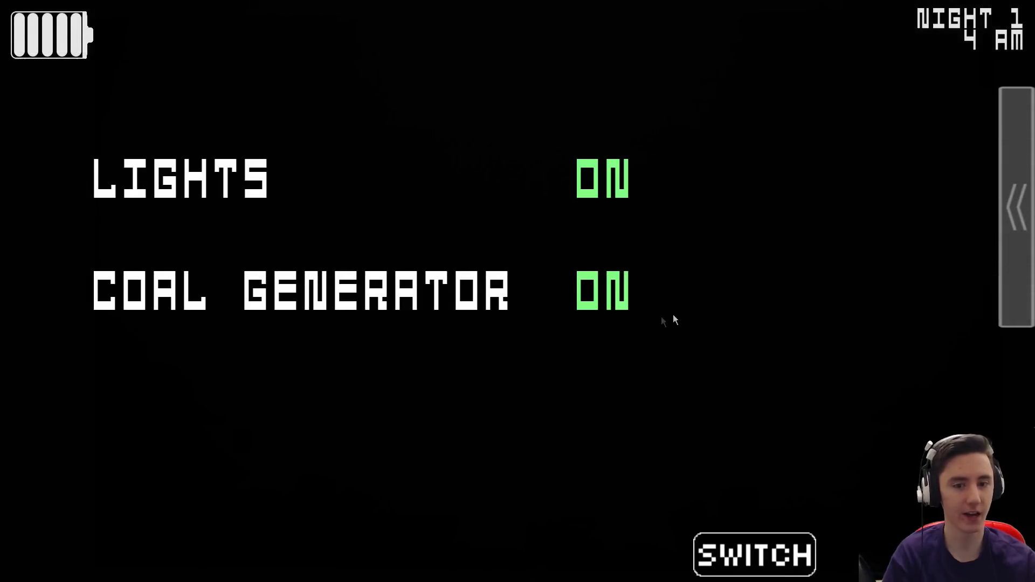
Leave the power panel with the coal generator off and return to the office view.
{"action": "left_click", "coordinate": [749, 555]}
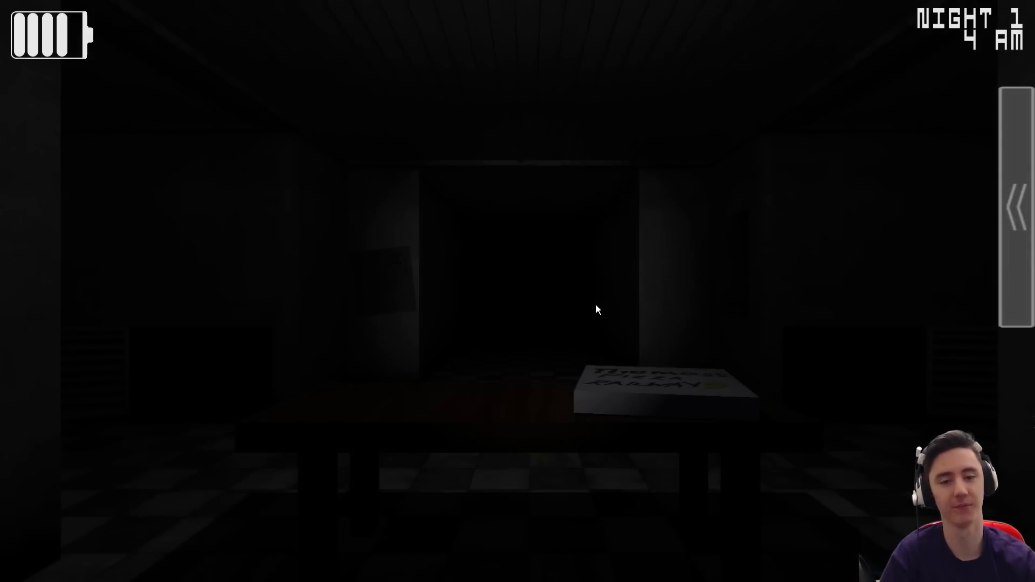
{"action": "mouse_move", "coordinate": [659, 310]}
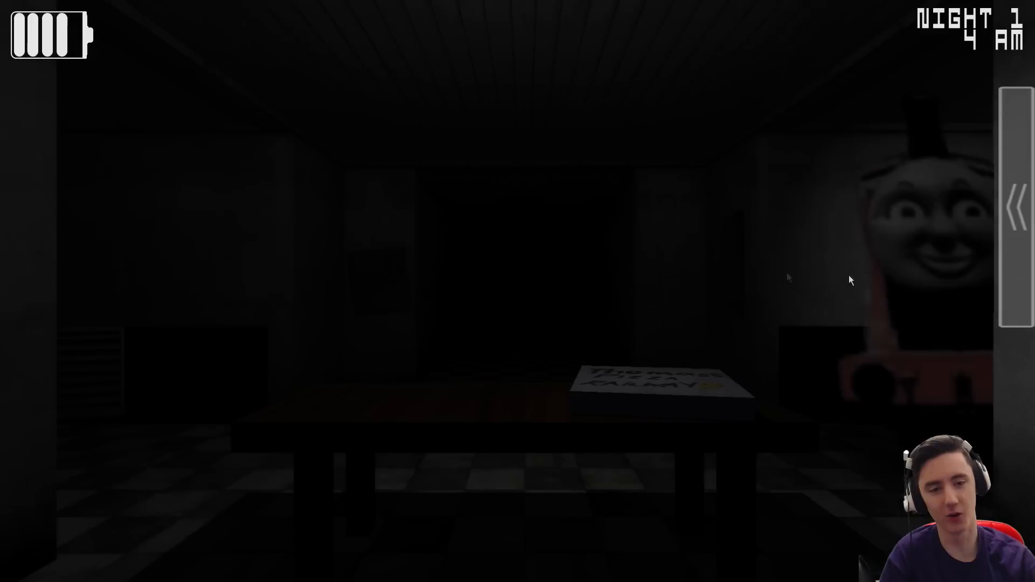
{"action": "mouse_move", "coordinate": [899, 236]}
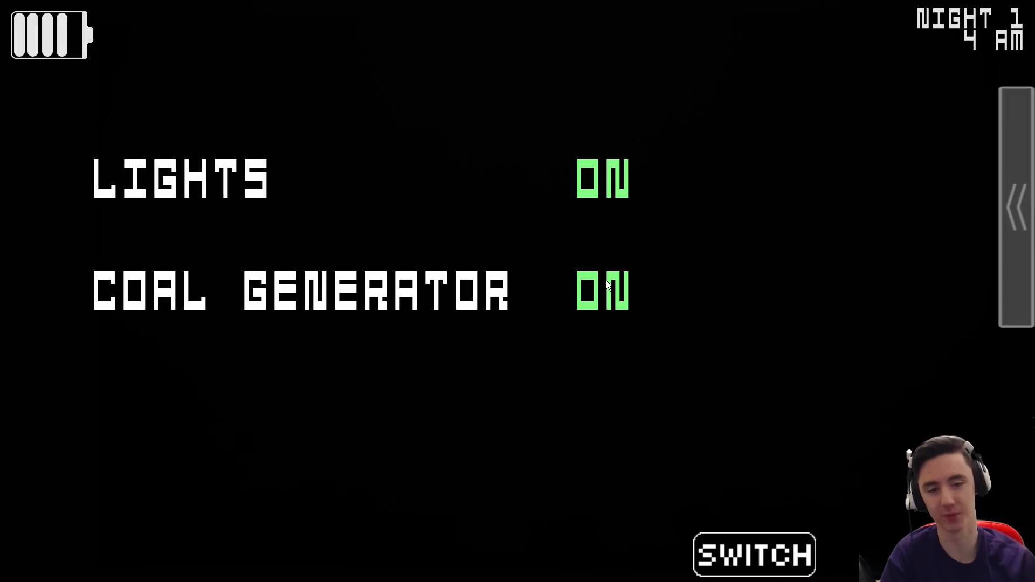
{"action": "mouse_move", "coordinate": [606, 304]}
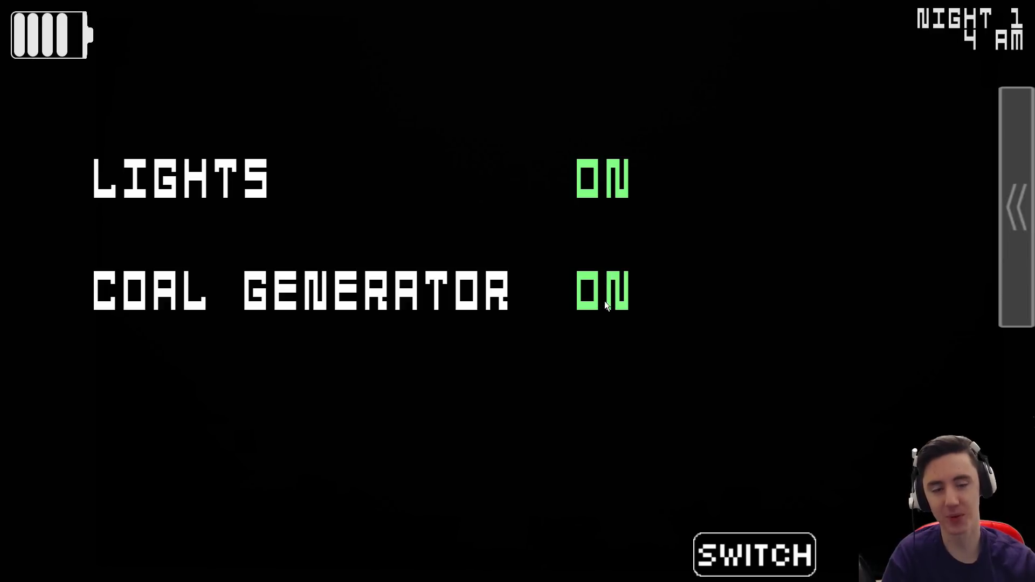
{"action": "mouse_move", "coordinate": [602, 302]}
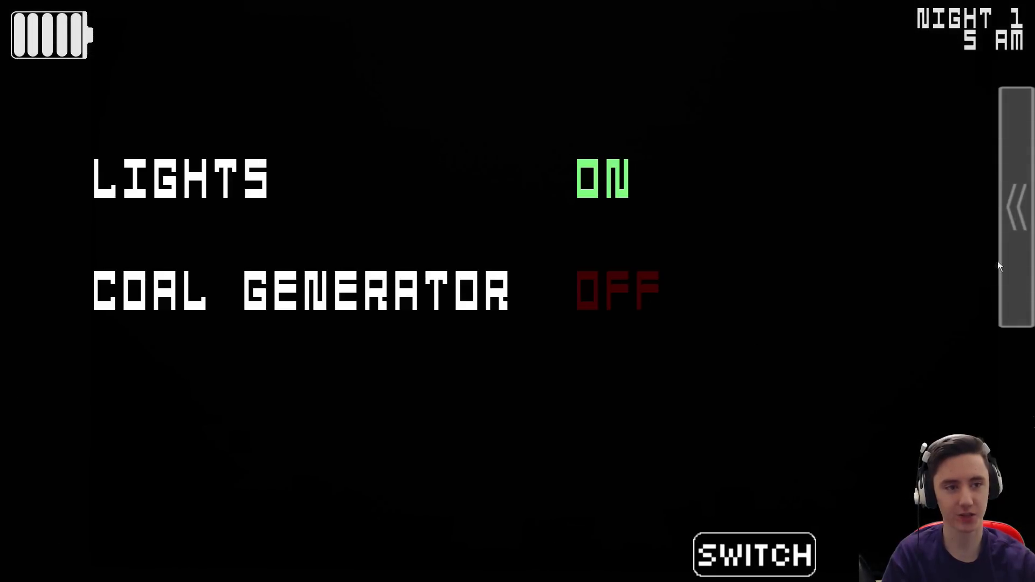
Leave the power panel with the coal generator running and return to the office.
{"action": "left_click", "coordinate": [753, 554]}
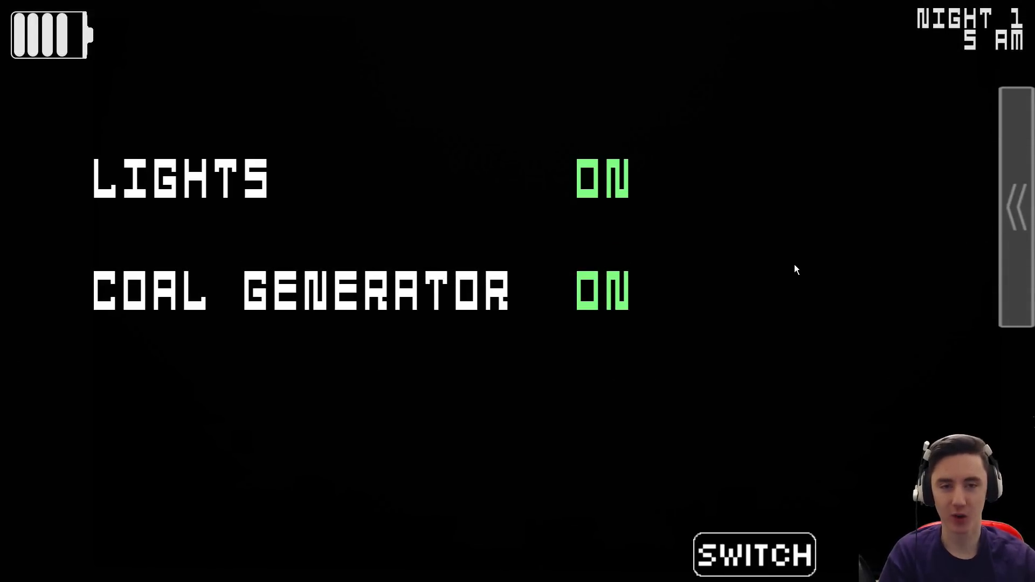
{"action": "mouse_move", "coordinate": [599, 307]}
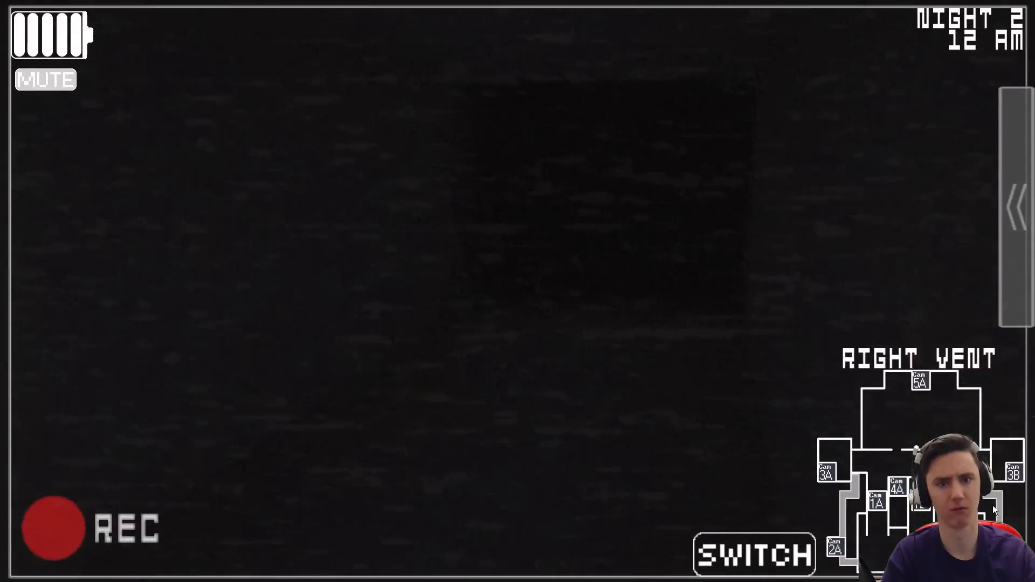
Close the camera feed and bring up the power panel with lights and coal generator on.
{"action": "left_click", "coordinate": [754, 555]}
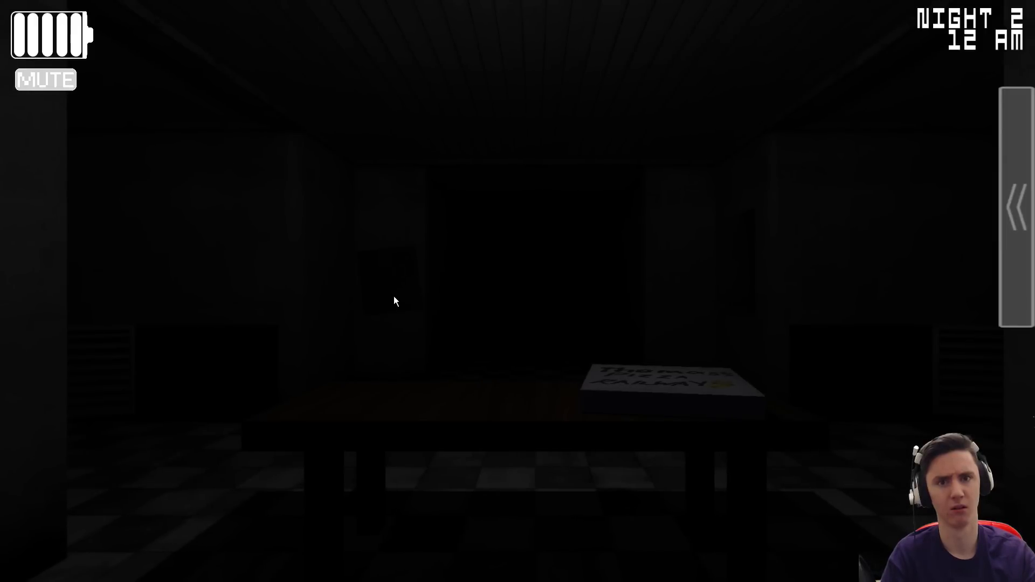
{"action": "mouse_move", "coordinate": [691, 278]}
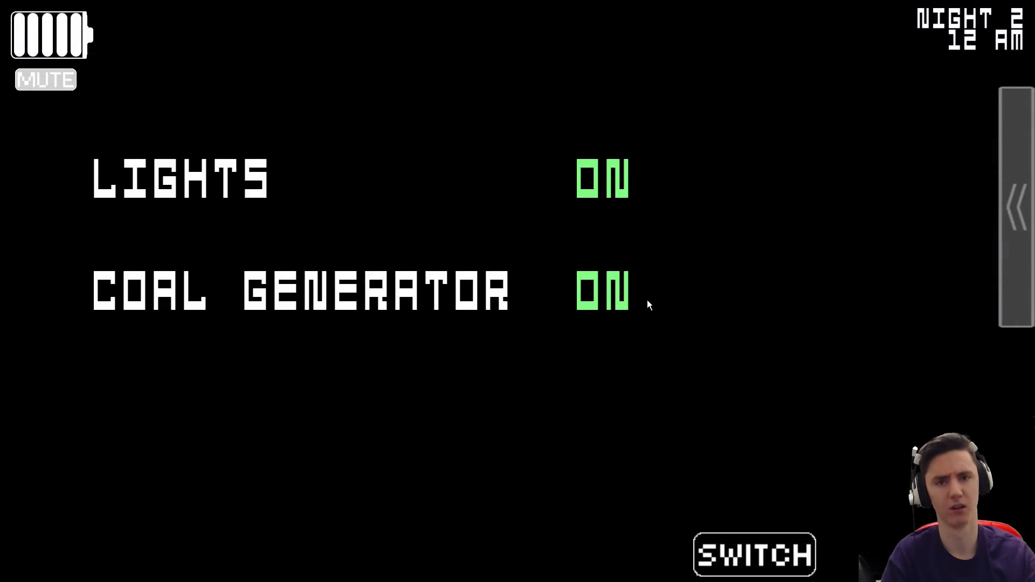
{"action": "mouse_move", "coordinate": [613, 290]}
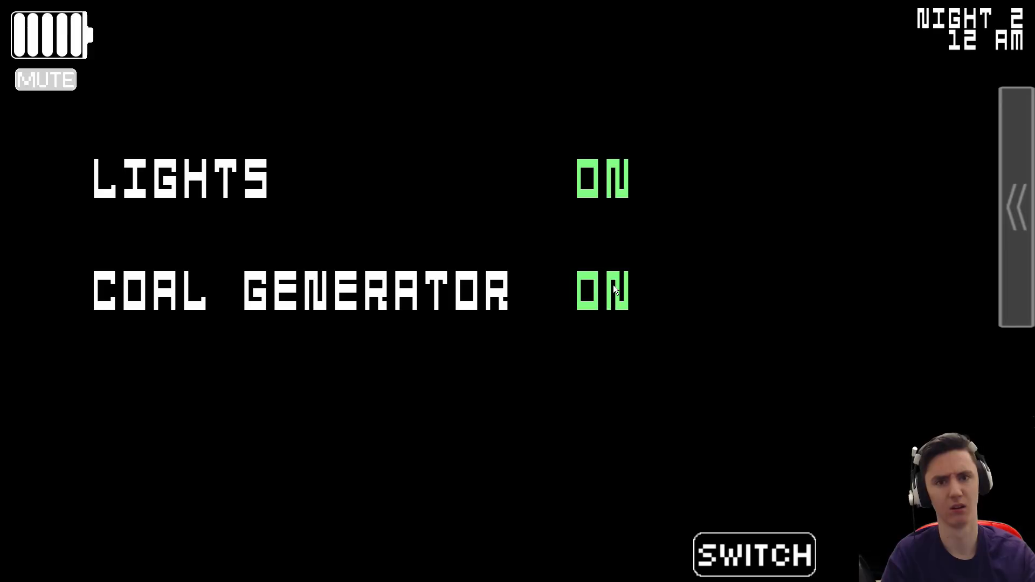
{"action": "left_click", "coordinate": [754, 554]}
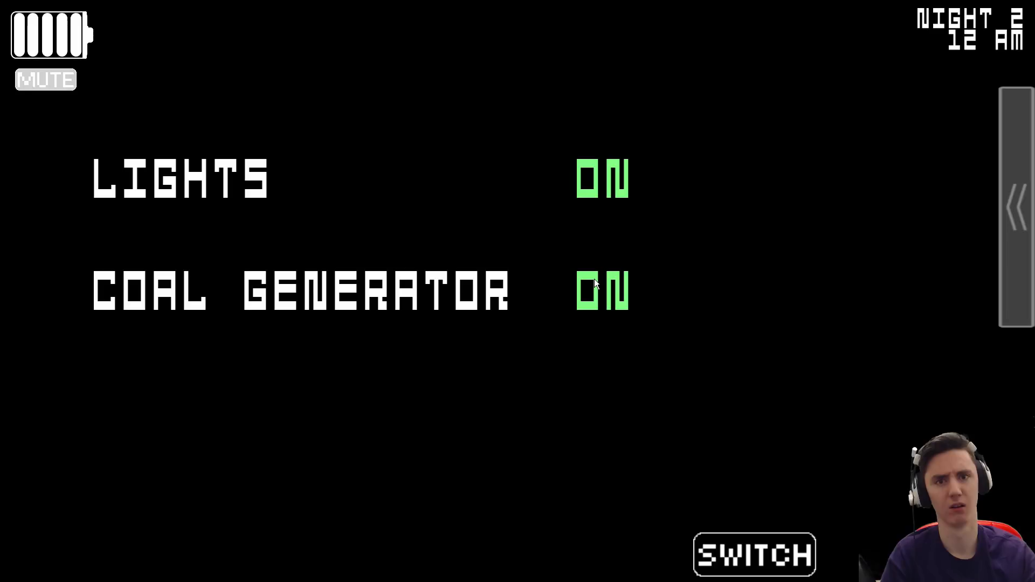
{"action": "mouse_move", "coordinate": [598, 280]}
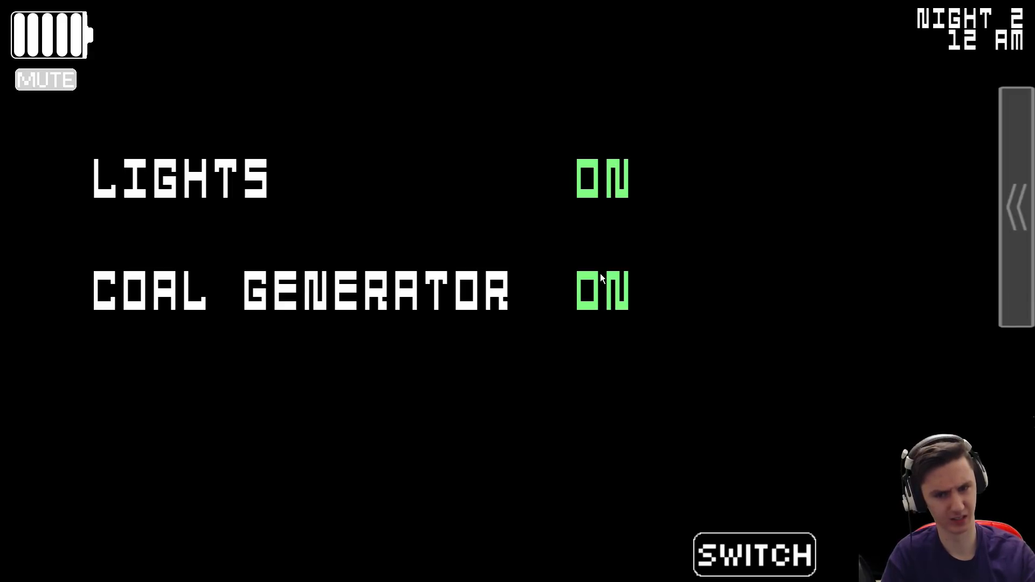
{"action": "mouse_move", "coordinate": [892, 205]}
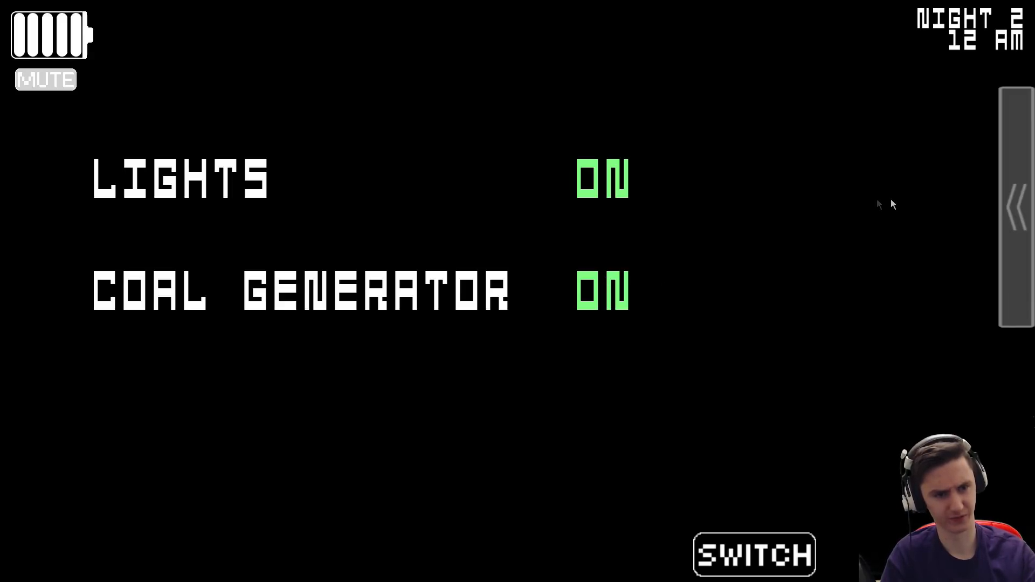
{"action": "left_click", "coordinate": [754, 554]}
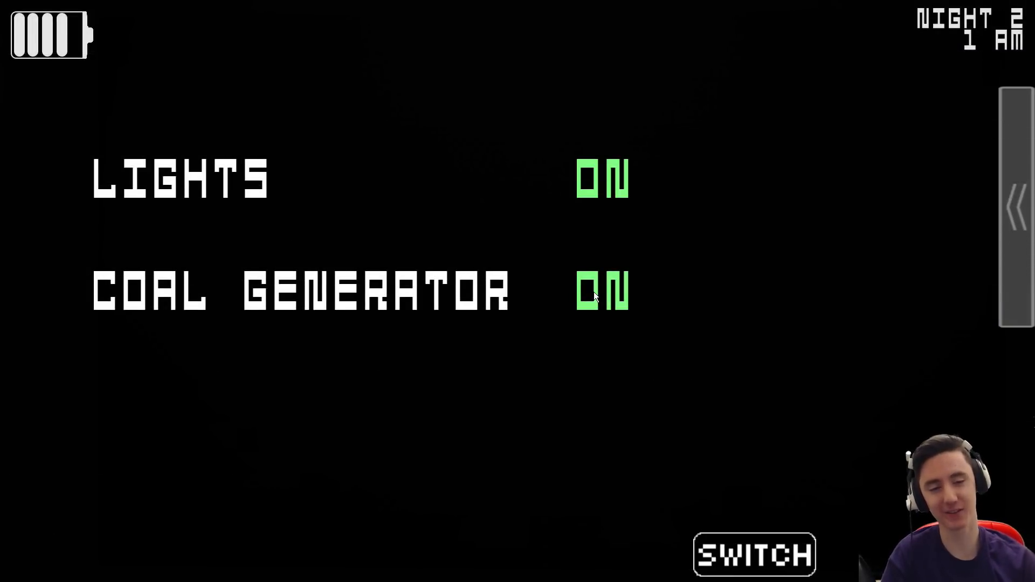
{"action": "left_click", "coordinate": [753, 554]}
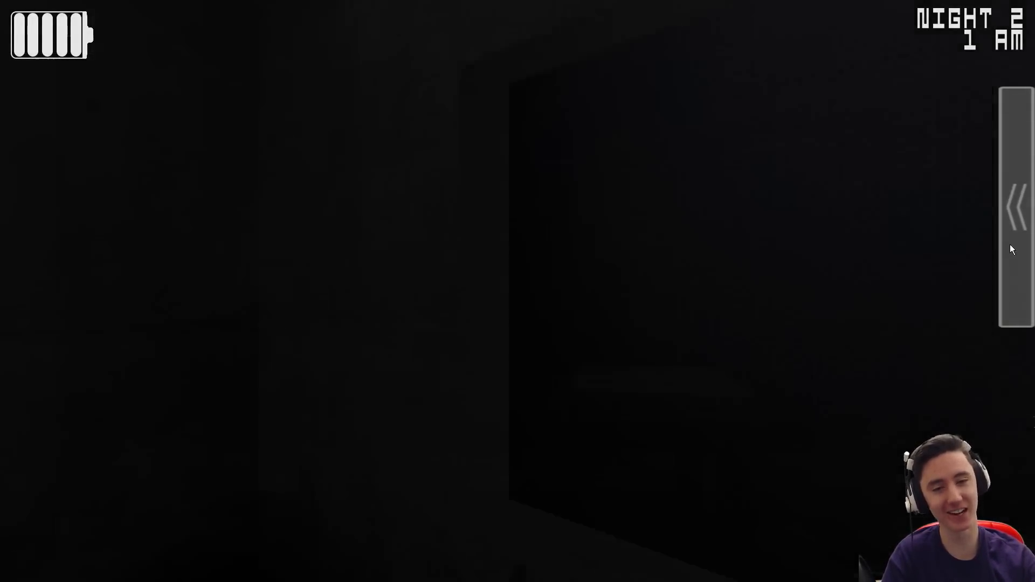
{"action": "left_click", "coordinate": [1017, 208]}
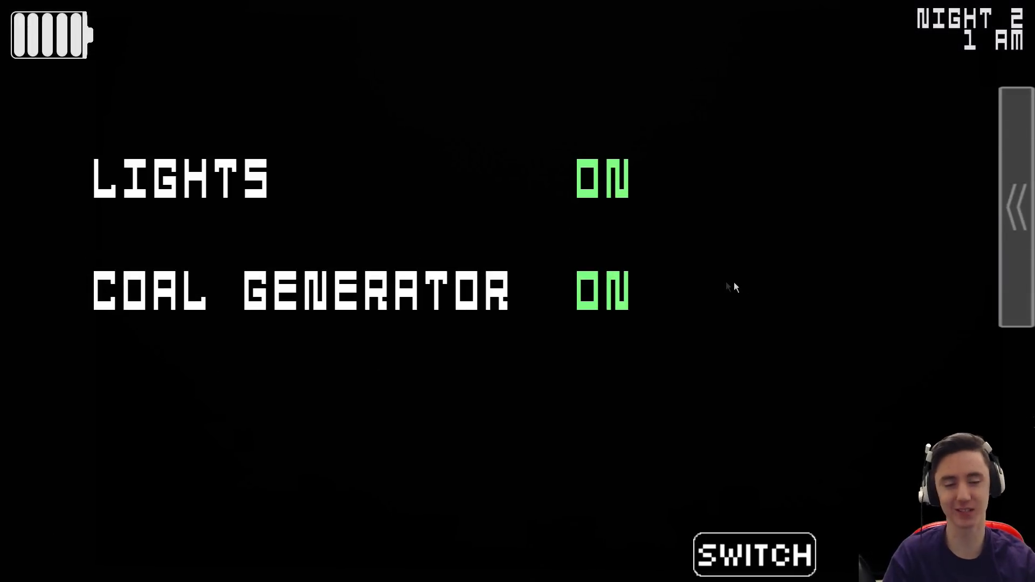
{"action": "left_click", "coordinate": [753, 554]}
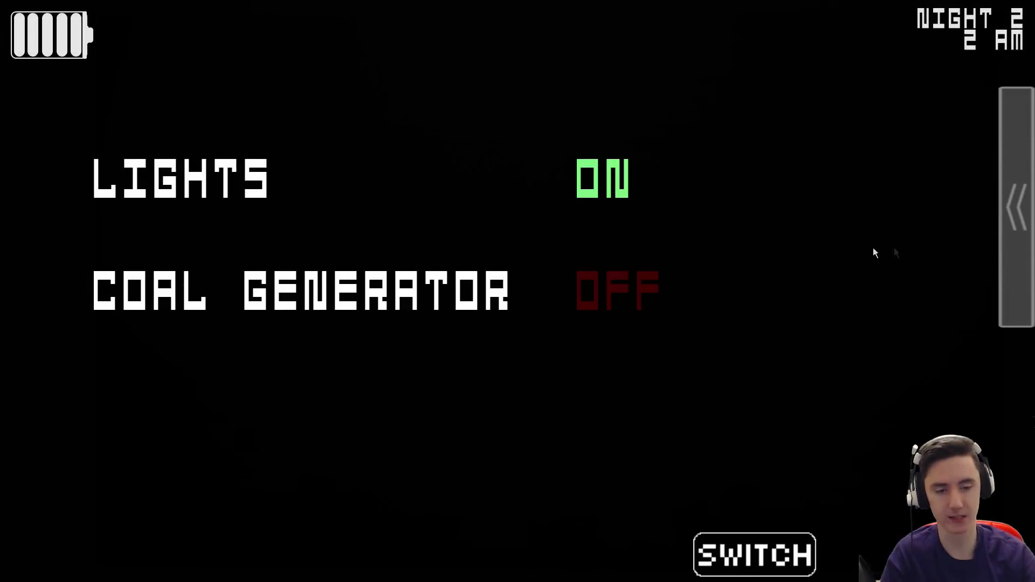
{"action": "left_click", "coordinate": [753, 555]}
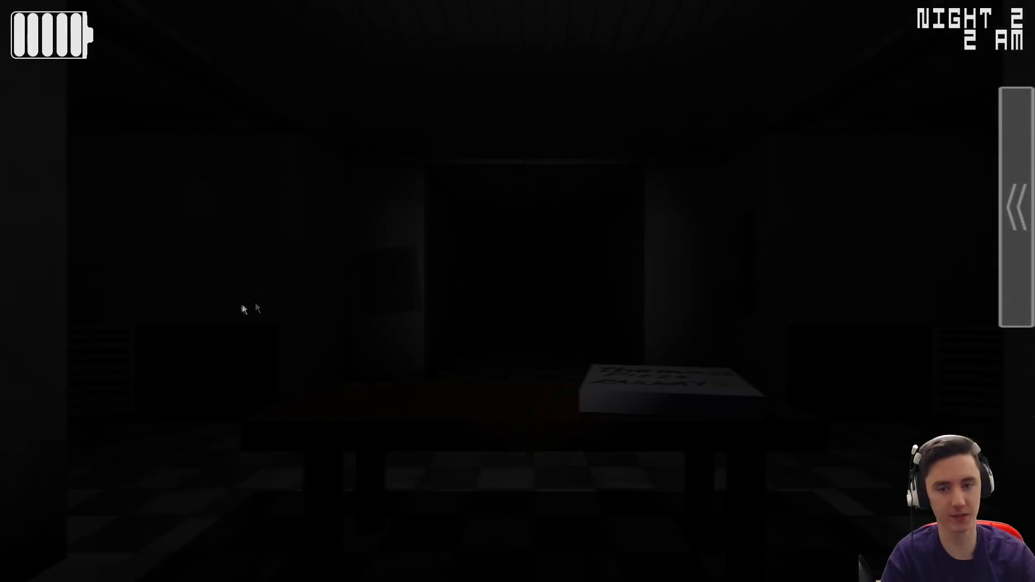
{"action": "mouse_move", "coordinate": [767, 294]}
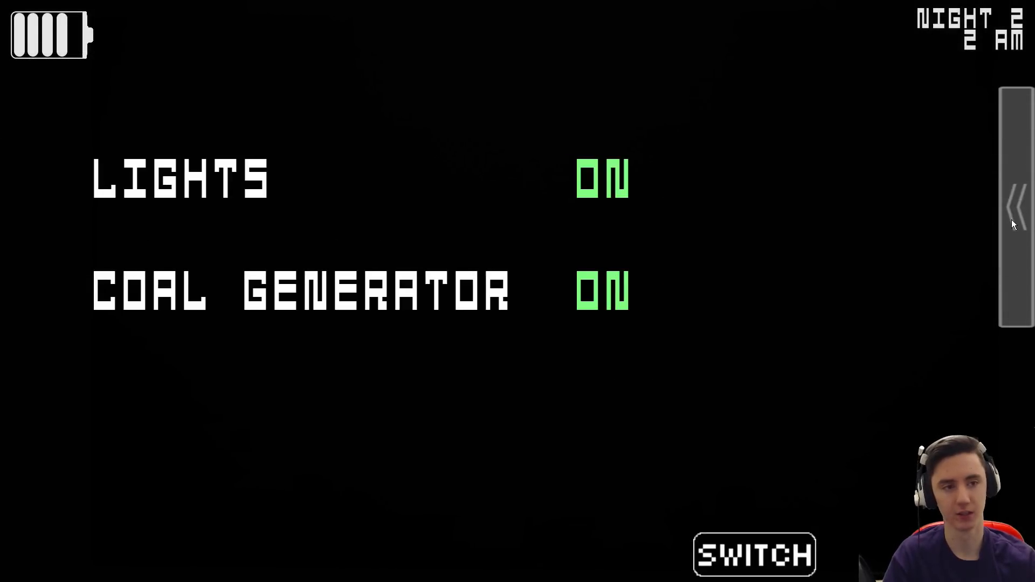
{"action": "left_click", "coordinate": [758, 553]}
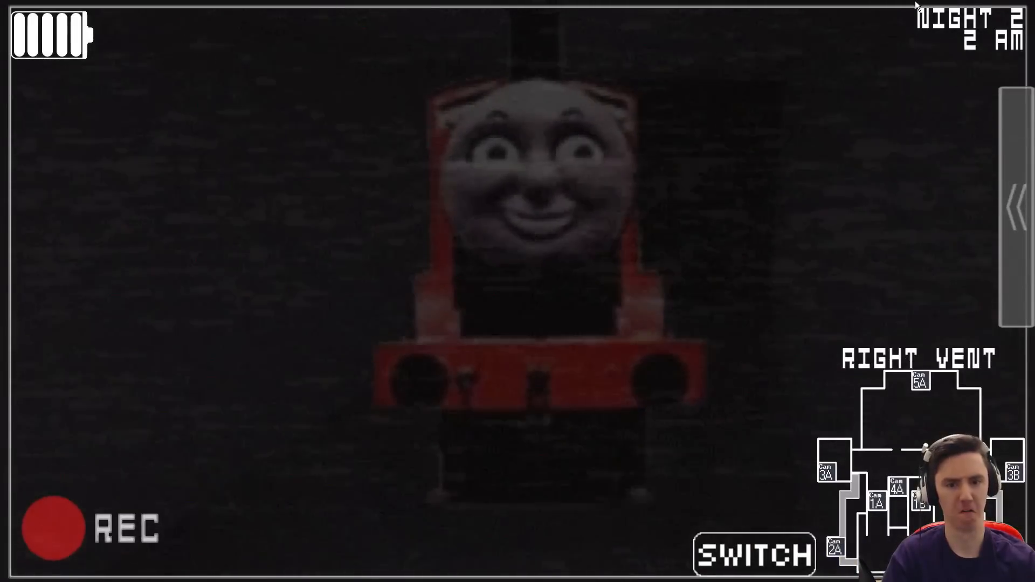
Close the Right Vent feed, switch the coal generator off and return to the office.
{"action": "left_click", "coordinate": [828, 469]}
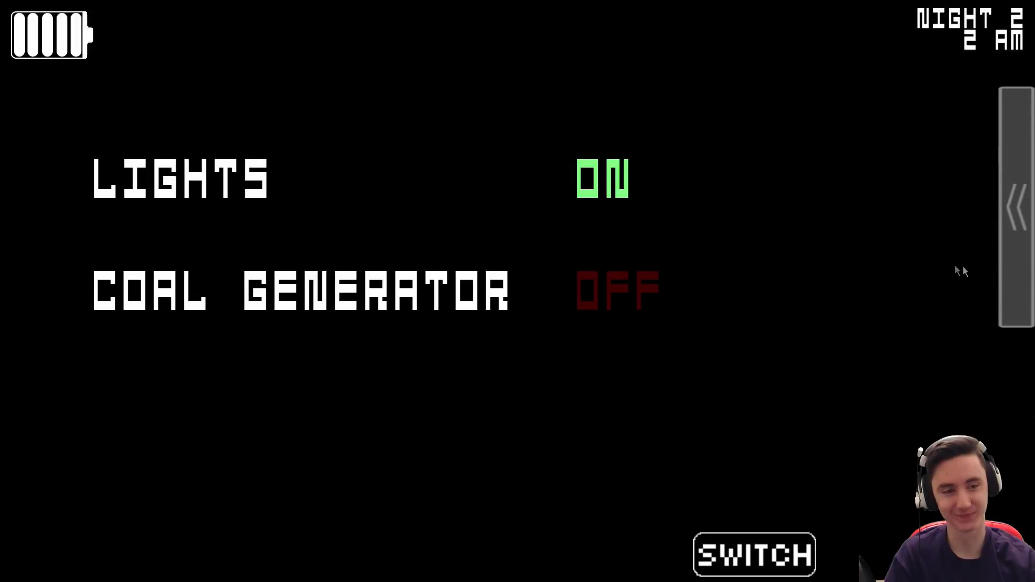
{"action": "left_click", "coordinate": [754, 554]}
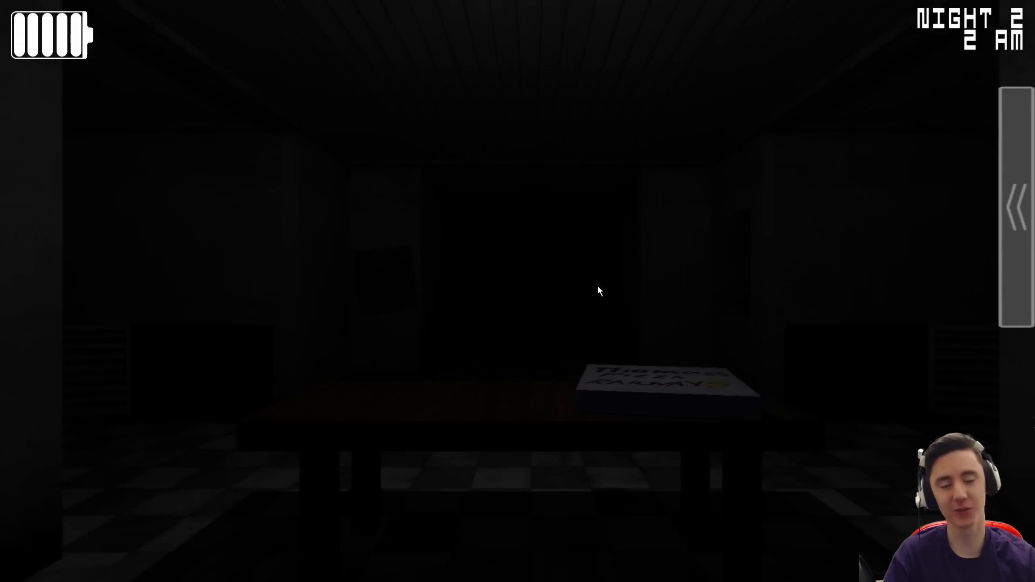
{"action": "mouse_move", "coordinate": [343, 321]}
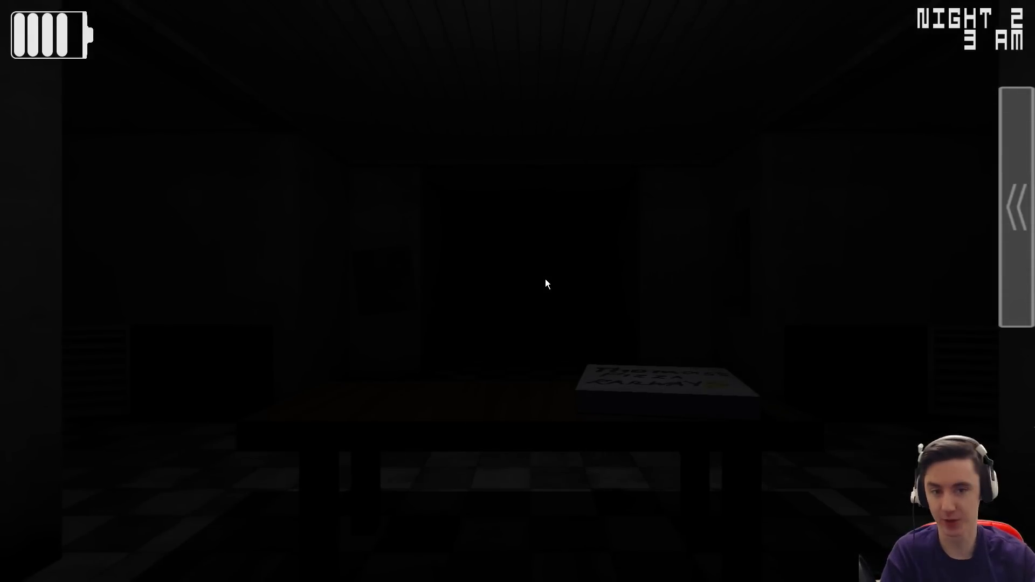
{"action": "mouse_move", "coordinate": [877, 284]}
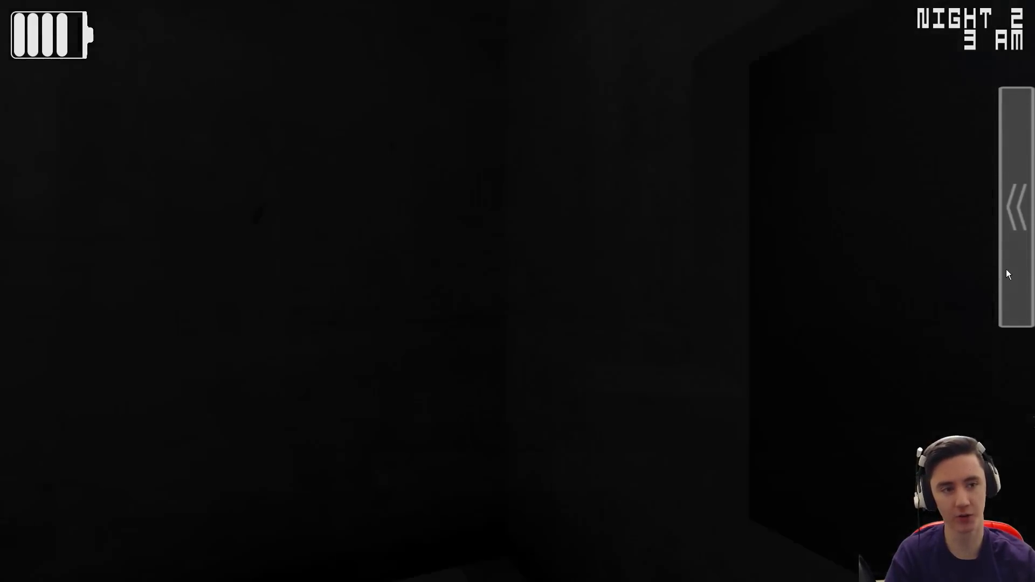
Bring up the generator panel showing Lights ON and Coal Generator ON.
{"action": "left_click", "coordinate": [1016, 205]}
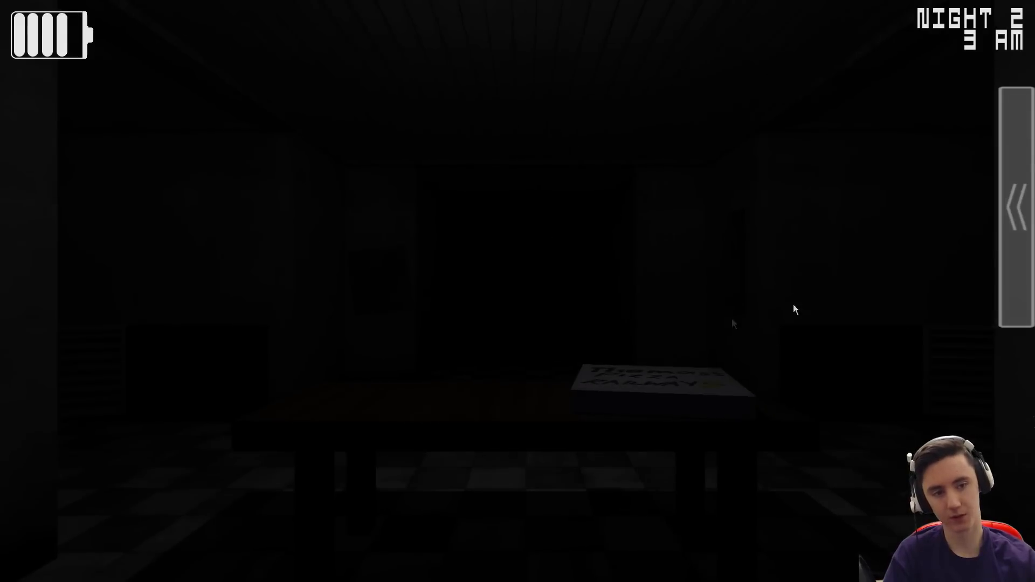
{"action": "mouse_move", "coordinate": [491, 284]}
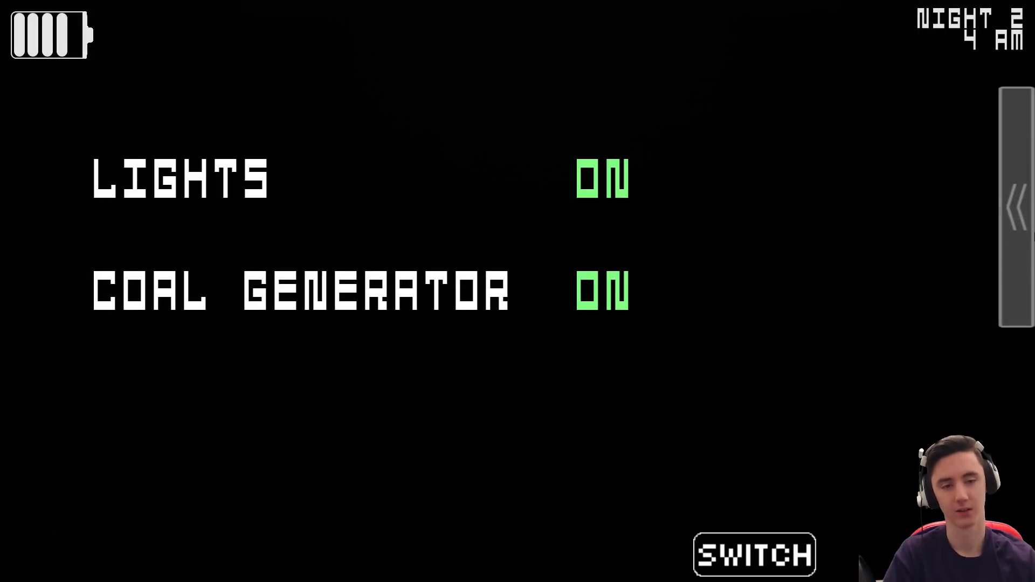
Turn the coal generator back on at 4 AM and restart it again after it cuts out.
{"action": "left_click", "coordinate": [751, 554]}
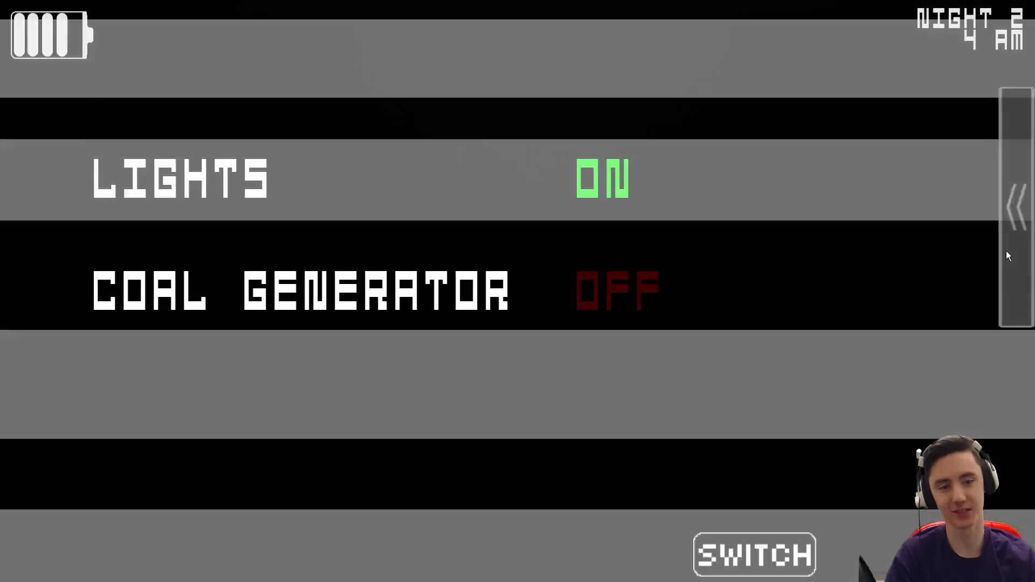
{"action": "left_click", "coordinate": [754, 553]}
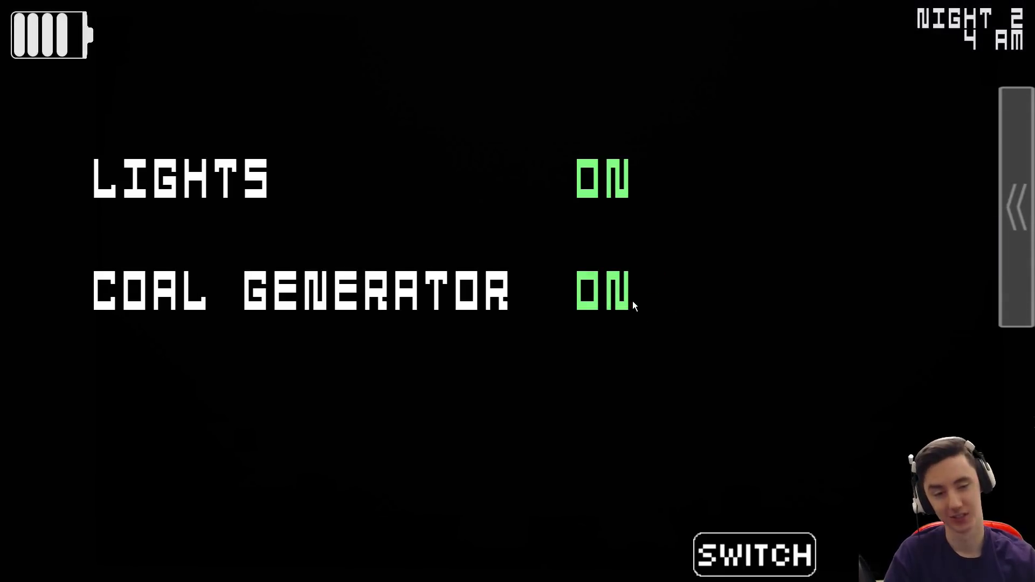
{"action": "left_click", "coordinate": [751, 554]}
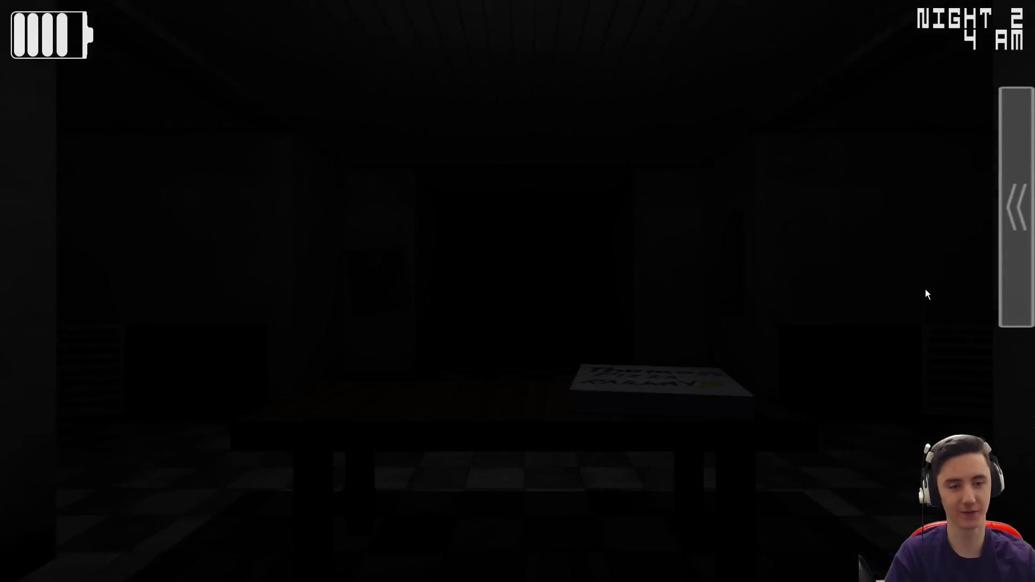
{"action": "mouse_move", "coordinate": [1002, 244]}
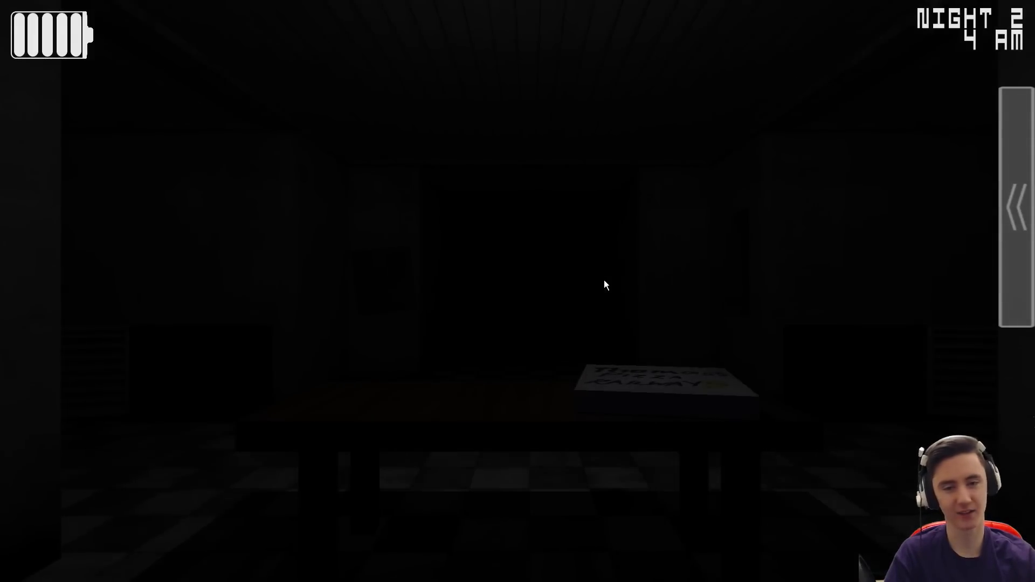
{"action": "mouse_move", "coordinate": [517, 252]}
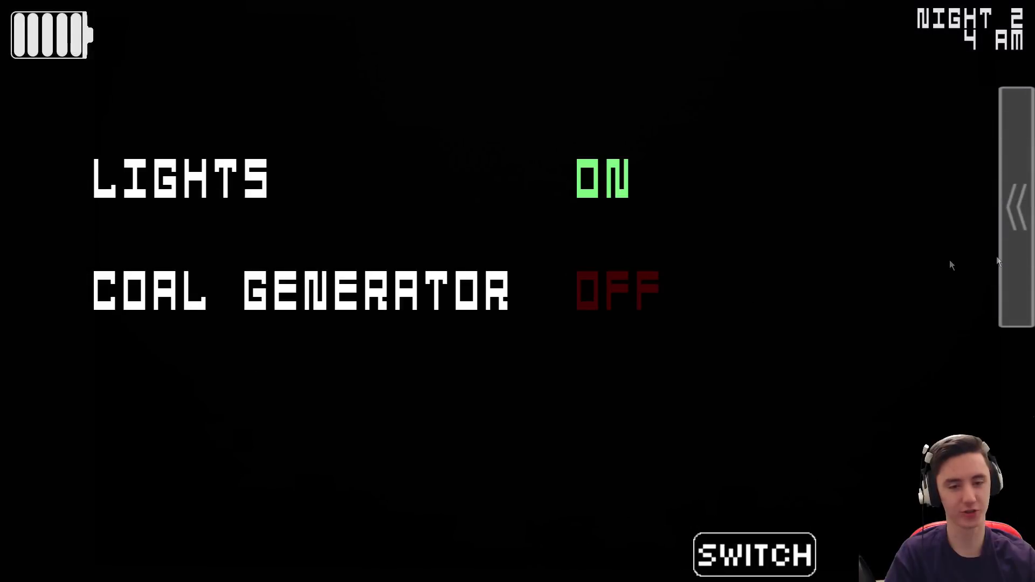
{"action": "left_click", "coordinate": [754, 553]}
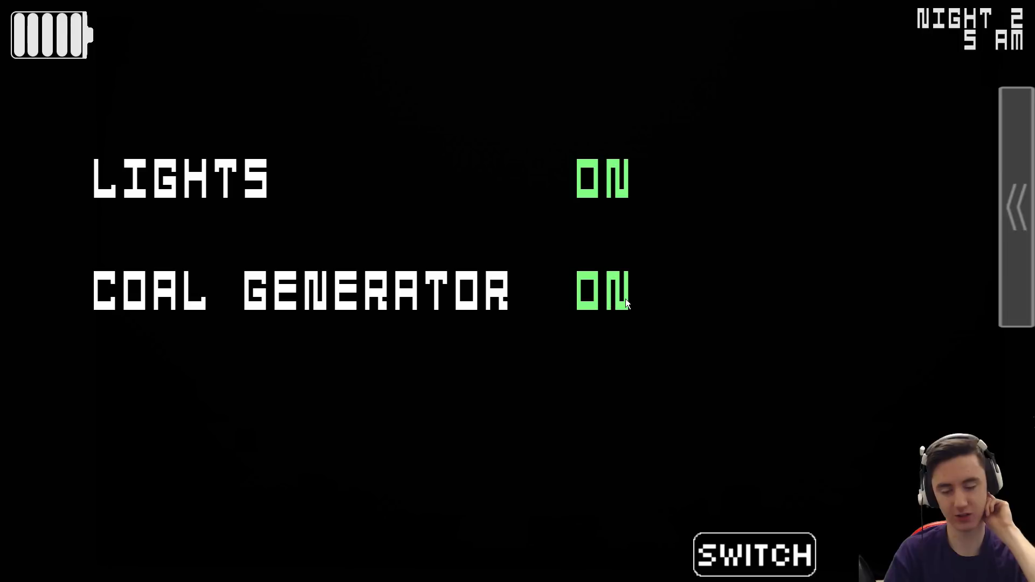
{"action": "mouse_move", "coordinate": [656, 250]}
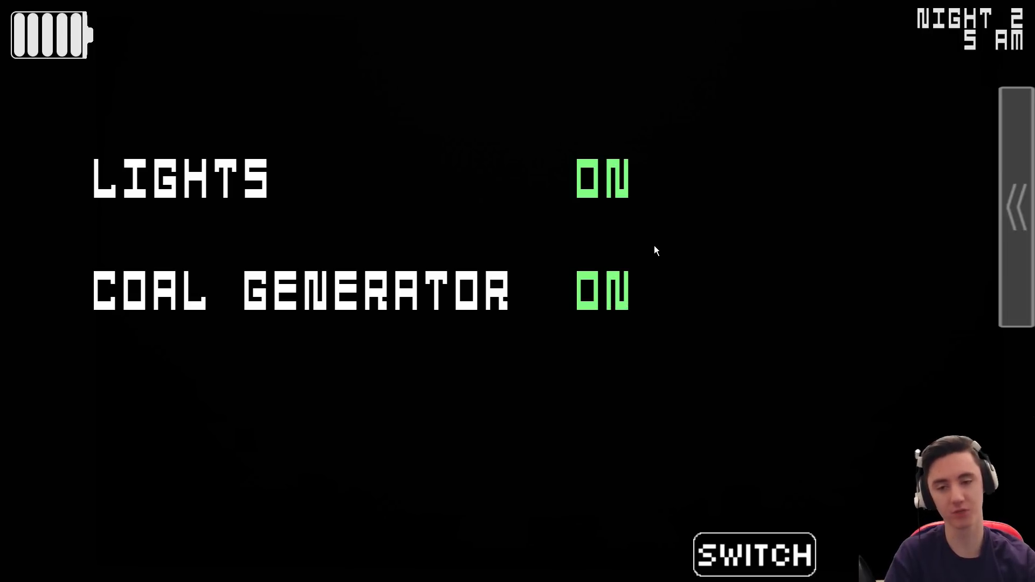
{"action": "mouse_move", "coordinate": [590, 304]}
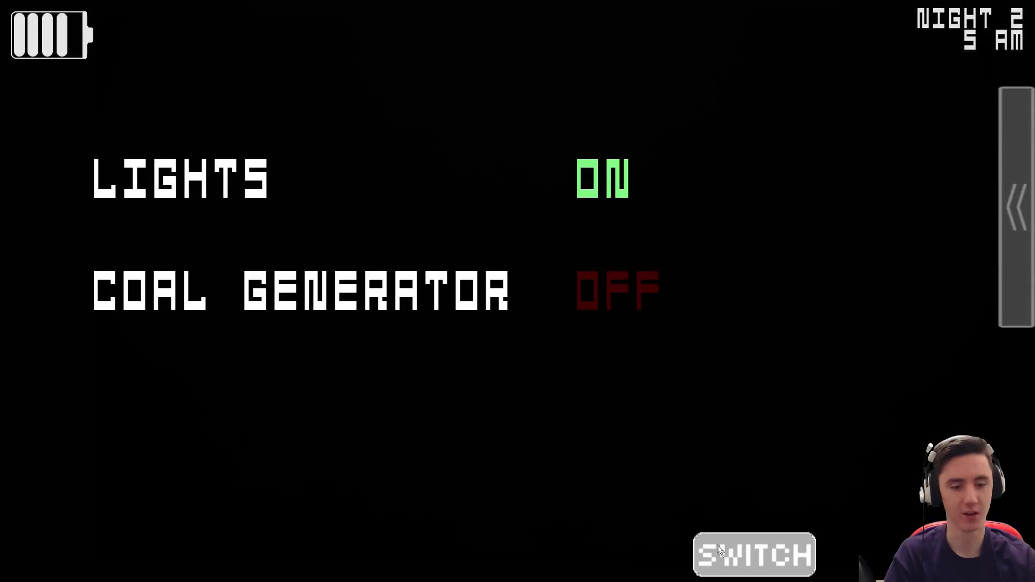
{"action": "left_click", "coordinate": [753, 553]}
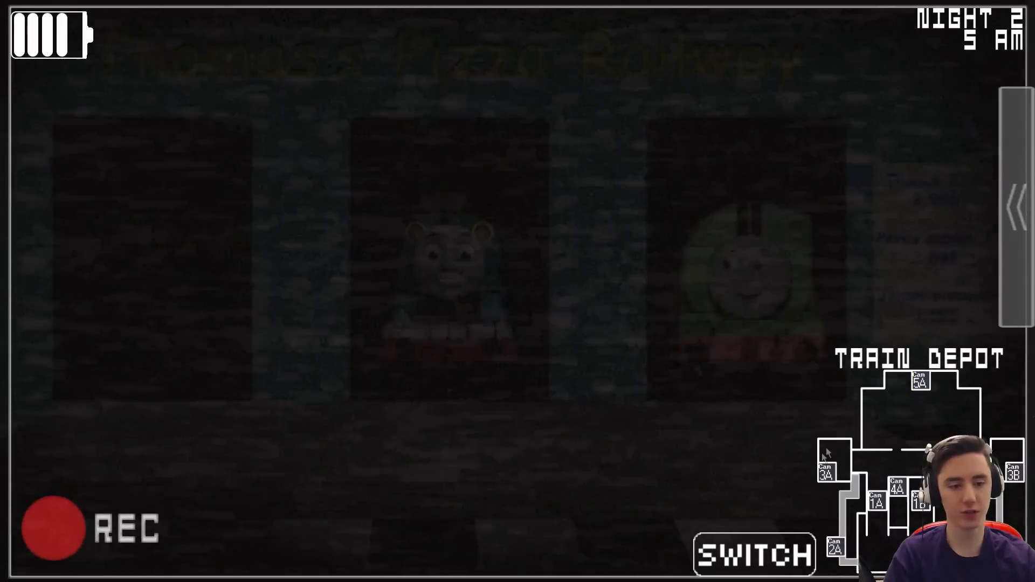
{"action": "left_click", "coordinate": [1015, 471]}
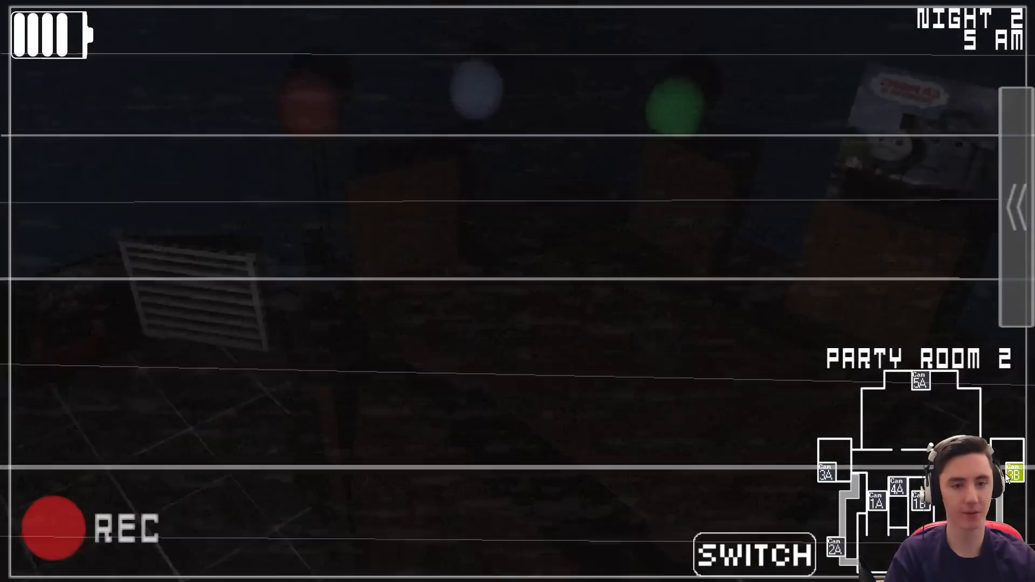
{"action": "left_click", "coordinate": [753, 553]}
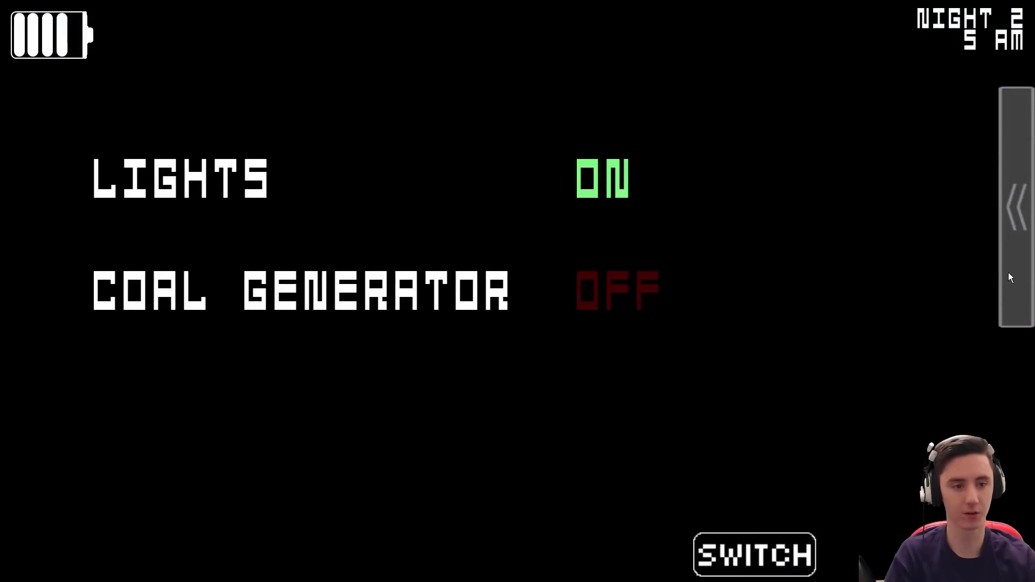
{"action": "left_click", "coordinate": [754, 554]}
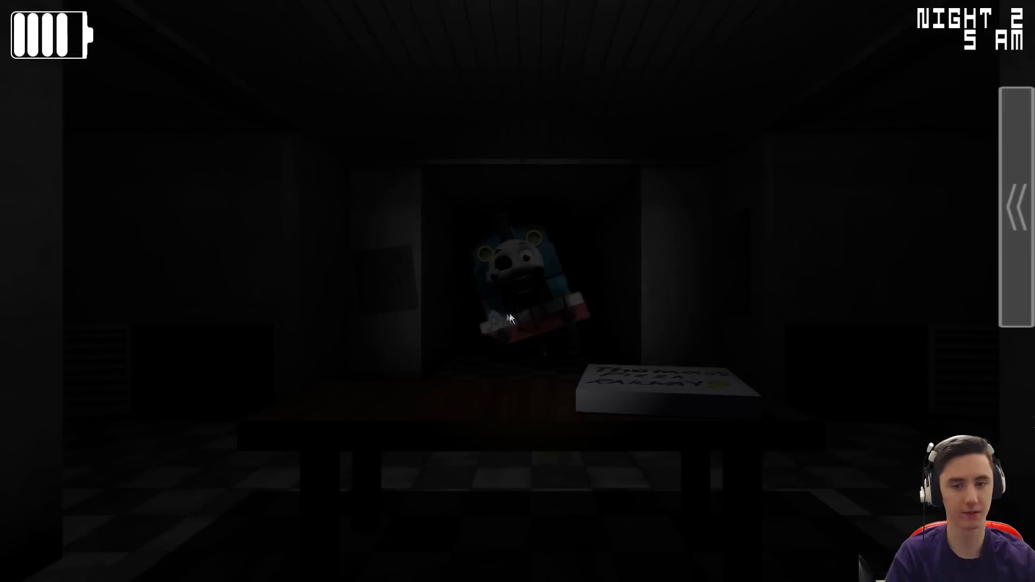
{"action": "mouse_move", "coordinate": [518, 319]}
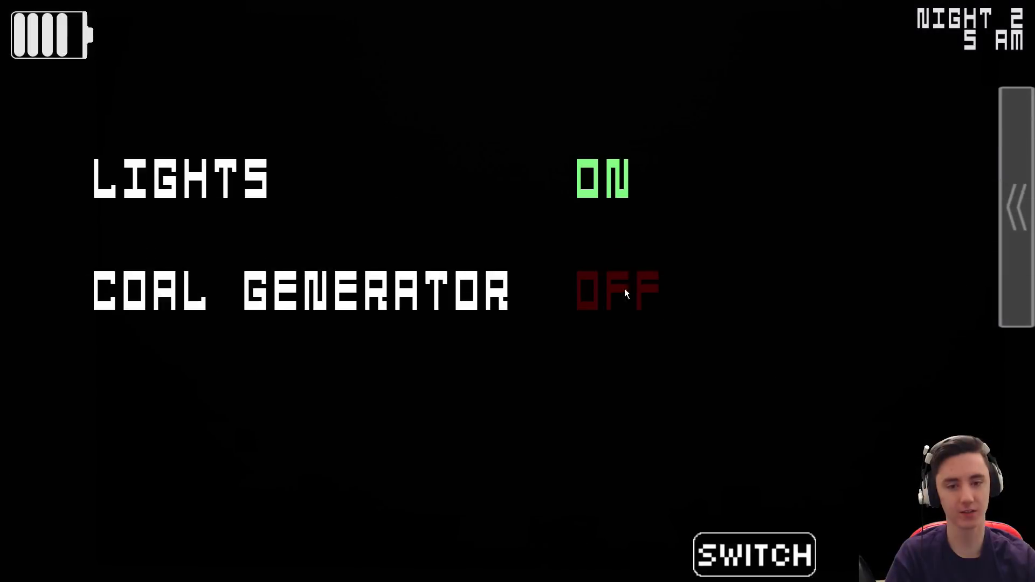
Restart the coal generator at 5 AM and keep it running until Night 2 ends.
{"action": "left_click", "coordinate": [752, 553]}
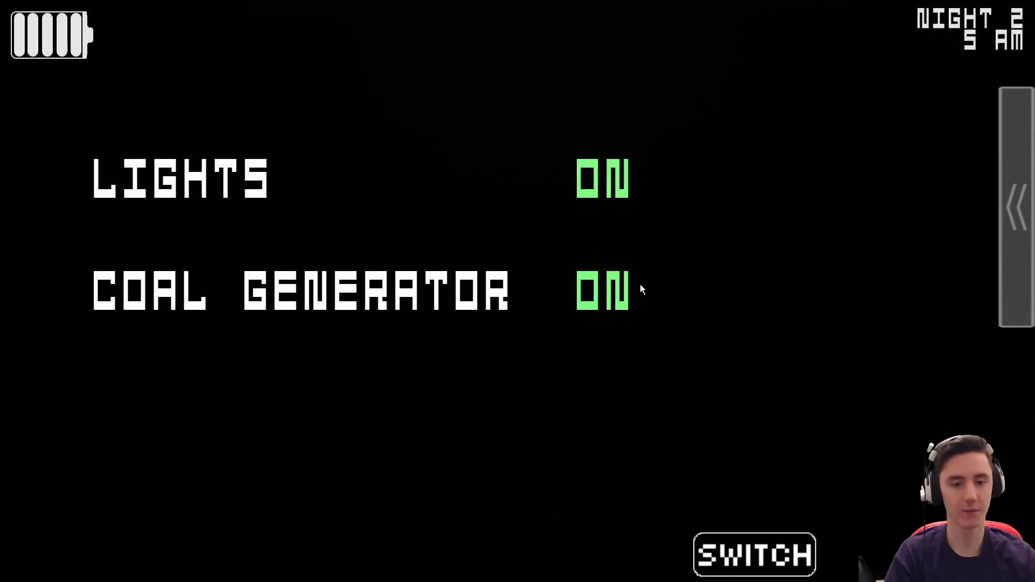
{"action": "left_click", "coordinate": [753, 553]}
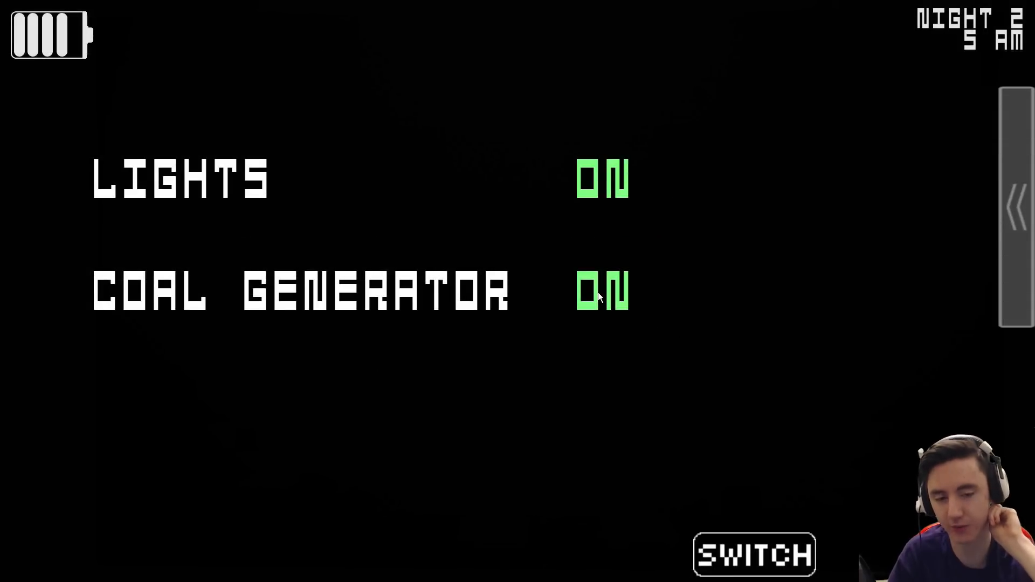
{"action": "left_click", "coordinate": [752, 554]}
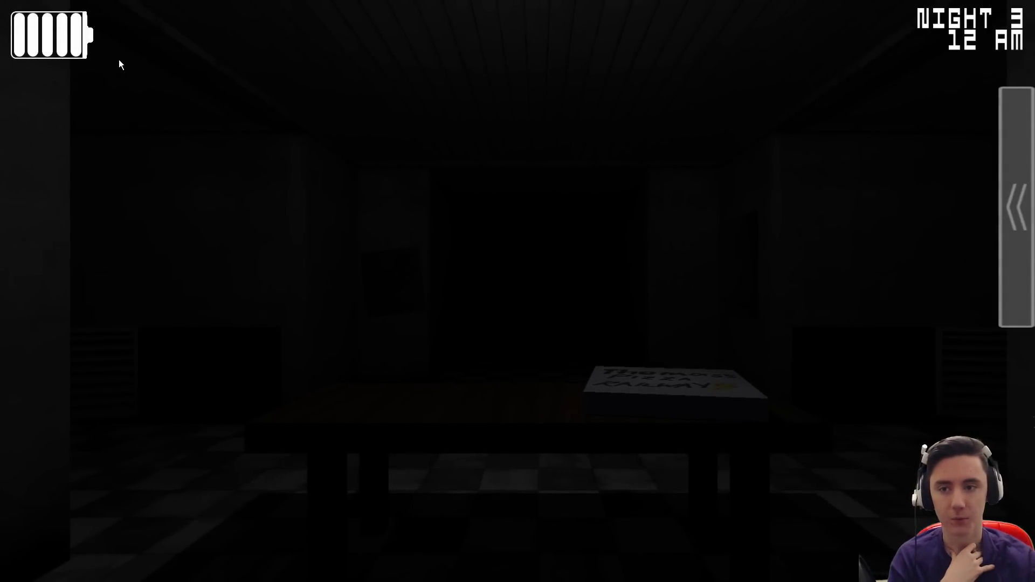
{"action": "mouse_move", "coordinate": [65, 79]}
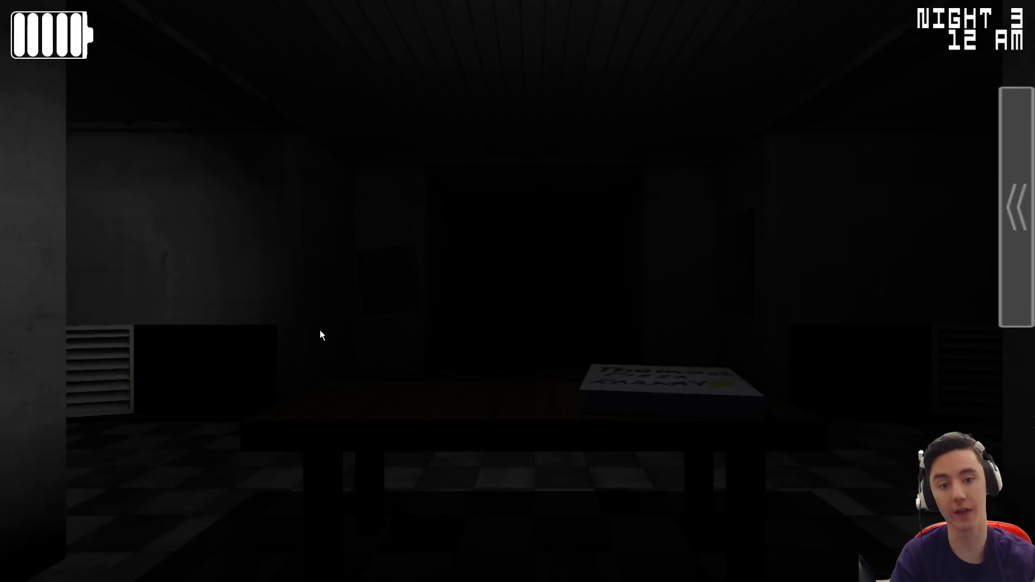
{"action": "mouse_move", "coordinate": [877, 338]}
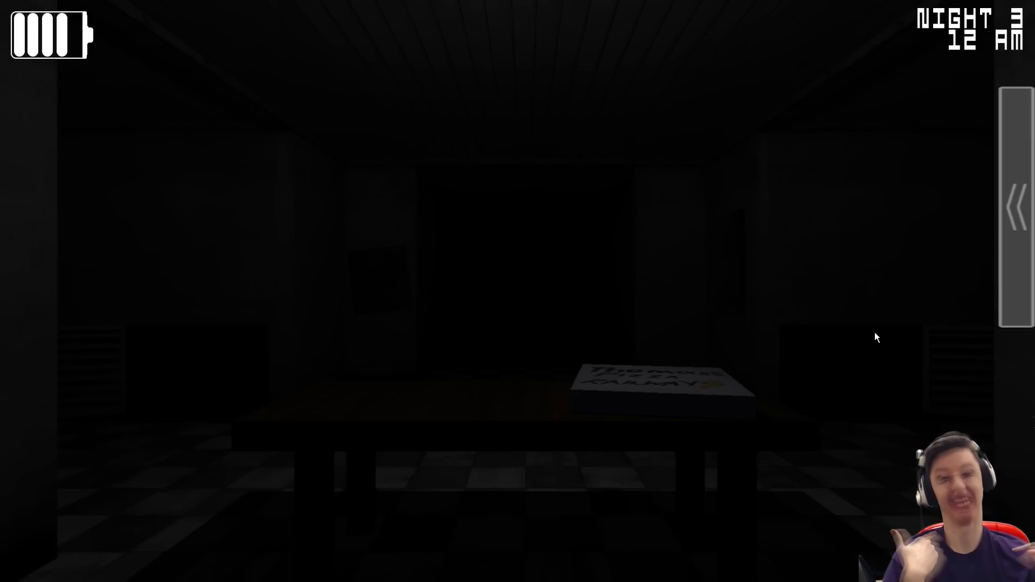
{"action": "mouse_move", "coordinate": [554, 281]}
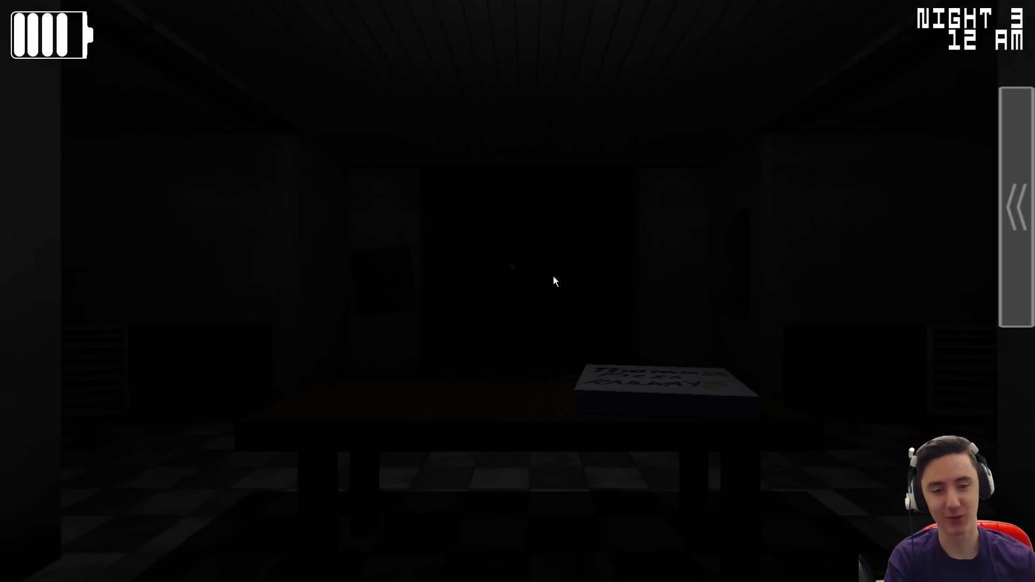